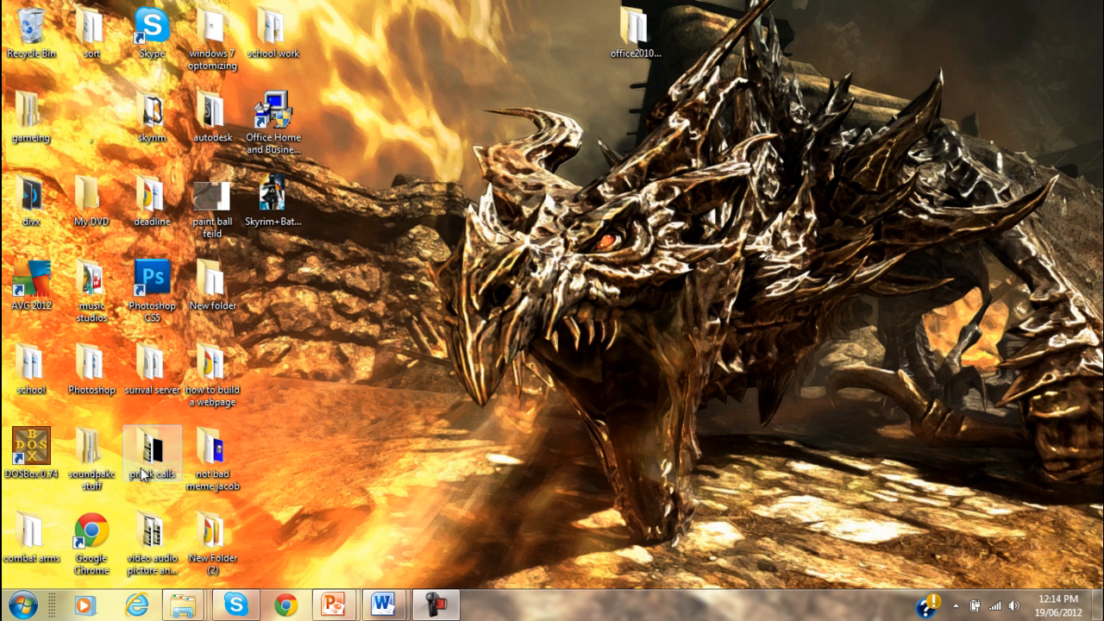
pyautogui.moveTo(369, 438)
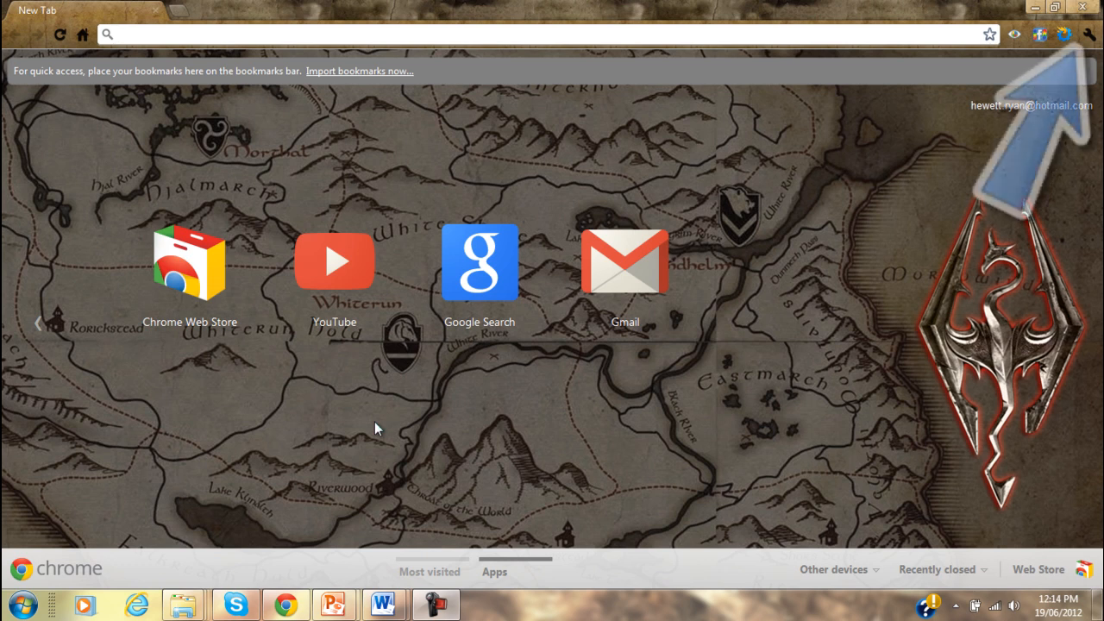
pyautogui.moveTo(673, 166)
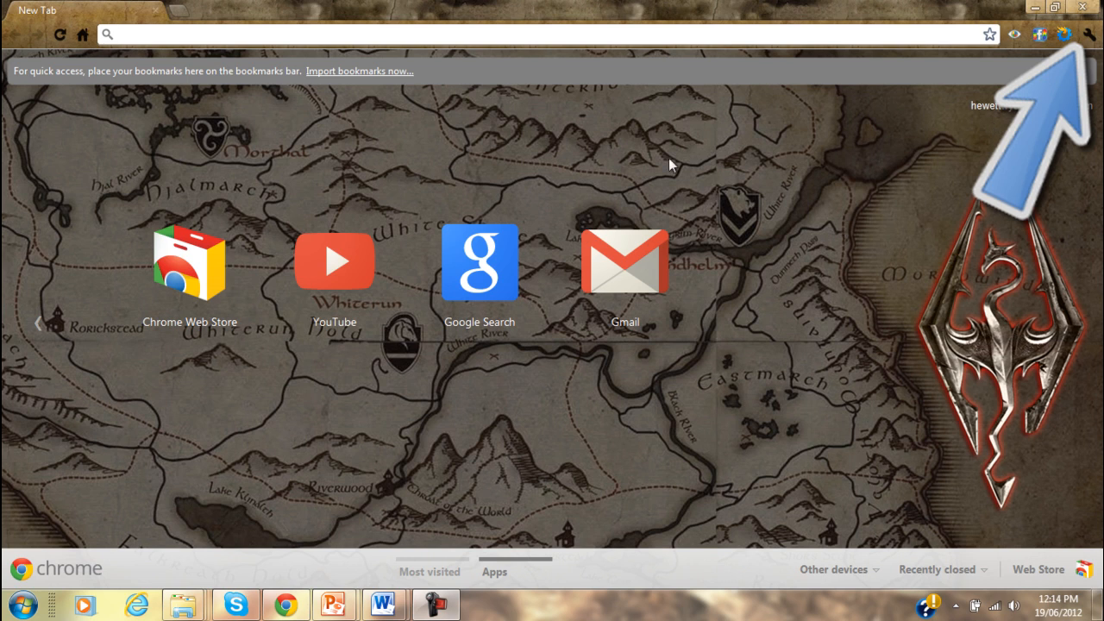
pyautogui.moveTo(1091, 38)
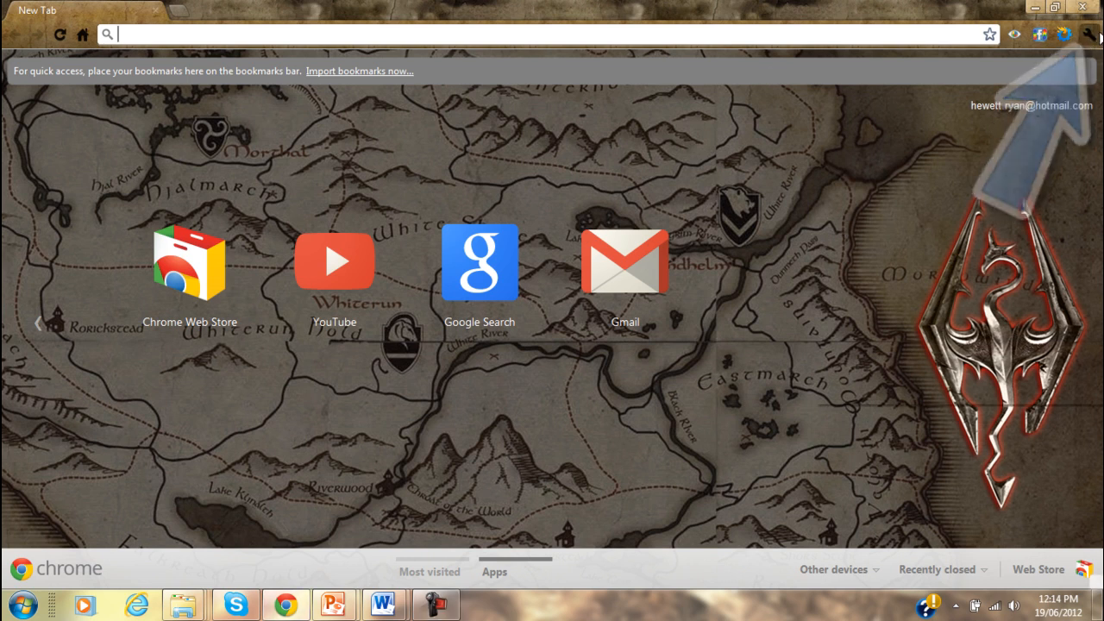
# - Open Chrome's wrench menu over the new tab page
pyautogui.click(1089, 35)
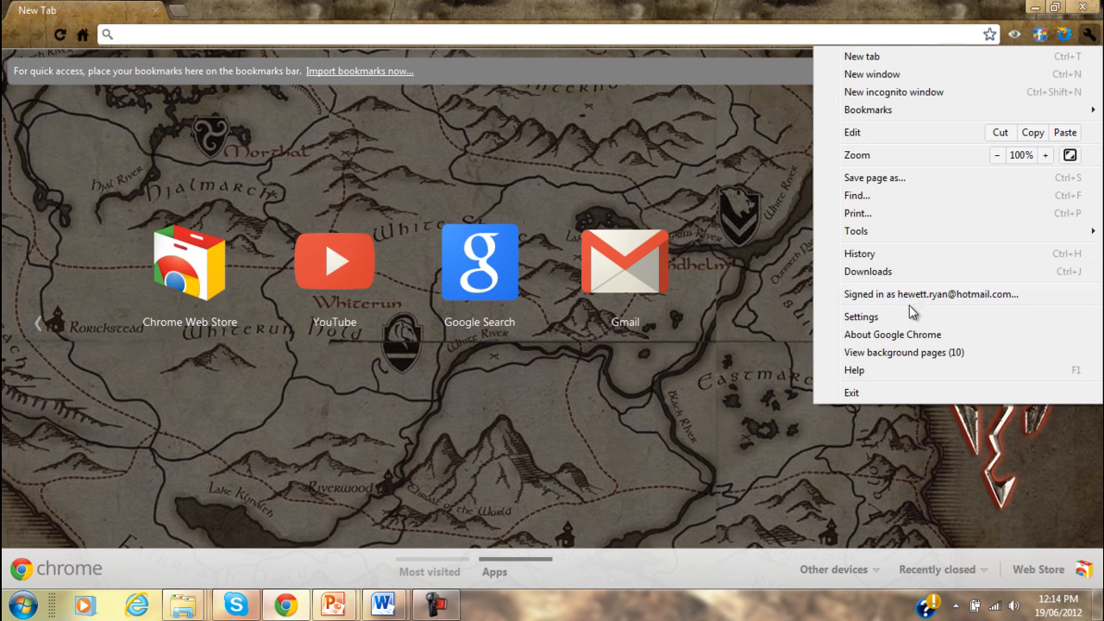
# - Open Settings, expand the advanced settings, and scroll back to the top
pyautogui.click(861, 316)
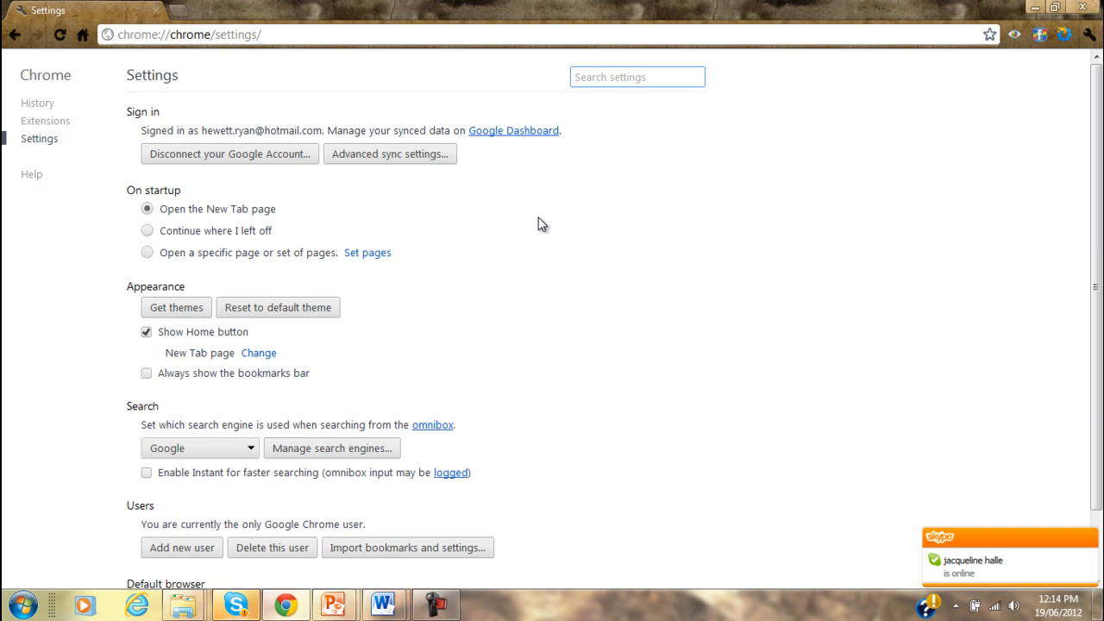
pyautogui.moveTo(288, 185)
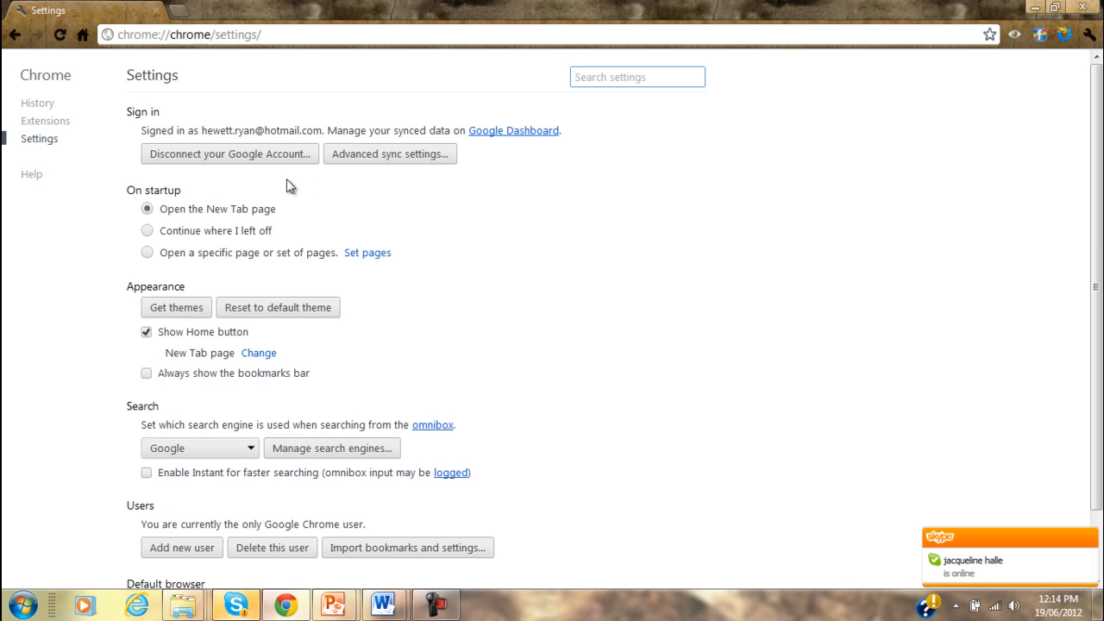
pyautogui.scroll(-3)
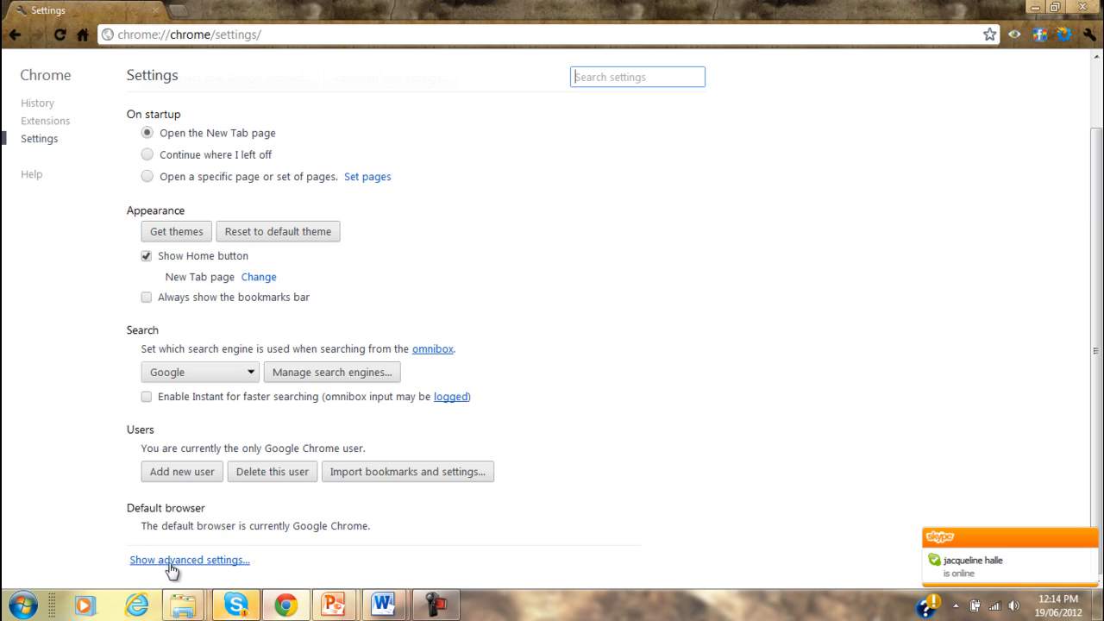
pyautogui.click(189, 560)
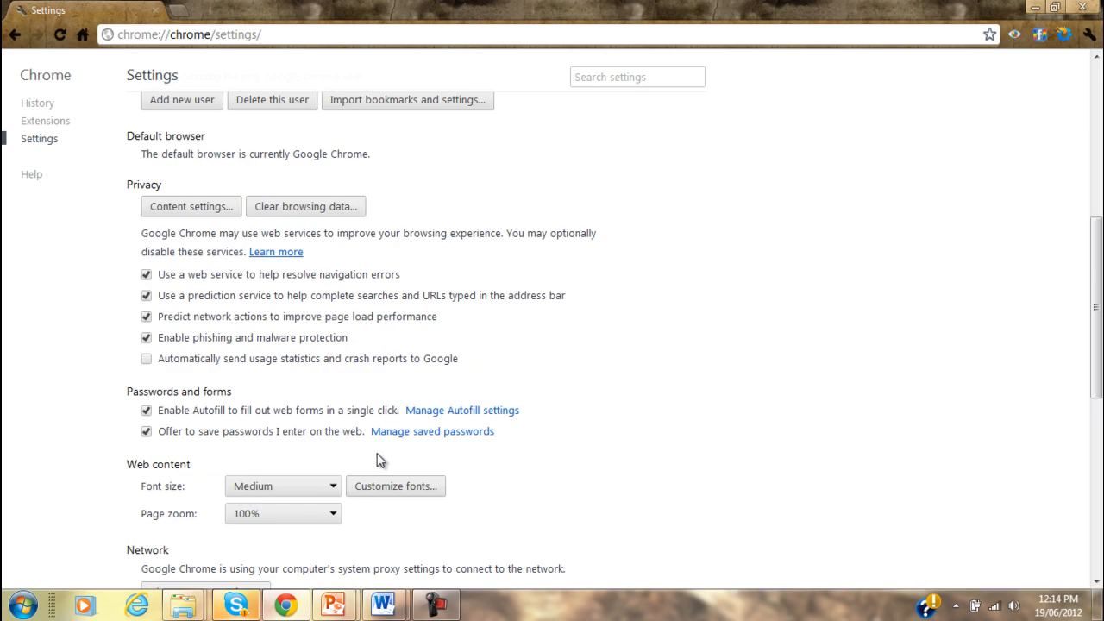
pyautogui.scroll(-3)
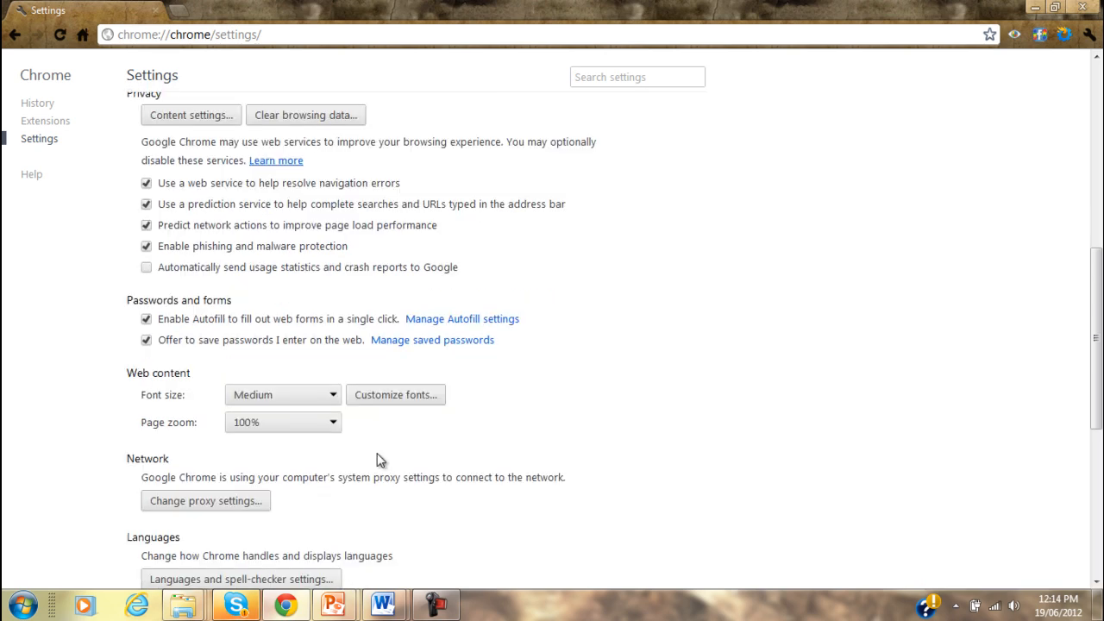
pyautogui.scroll(-3)
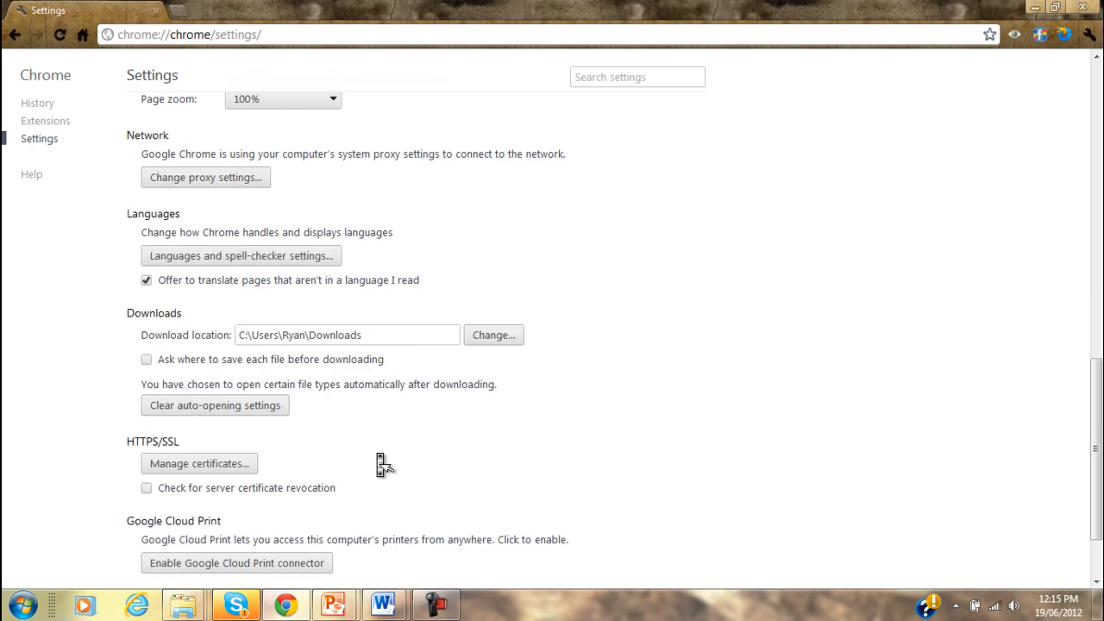
pyautogui.scroll(3)
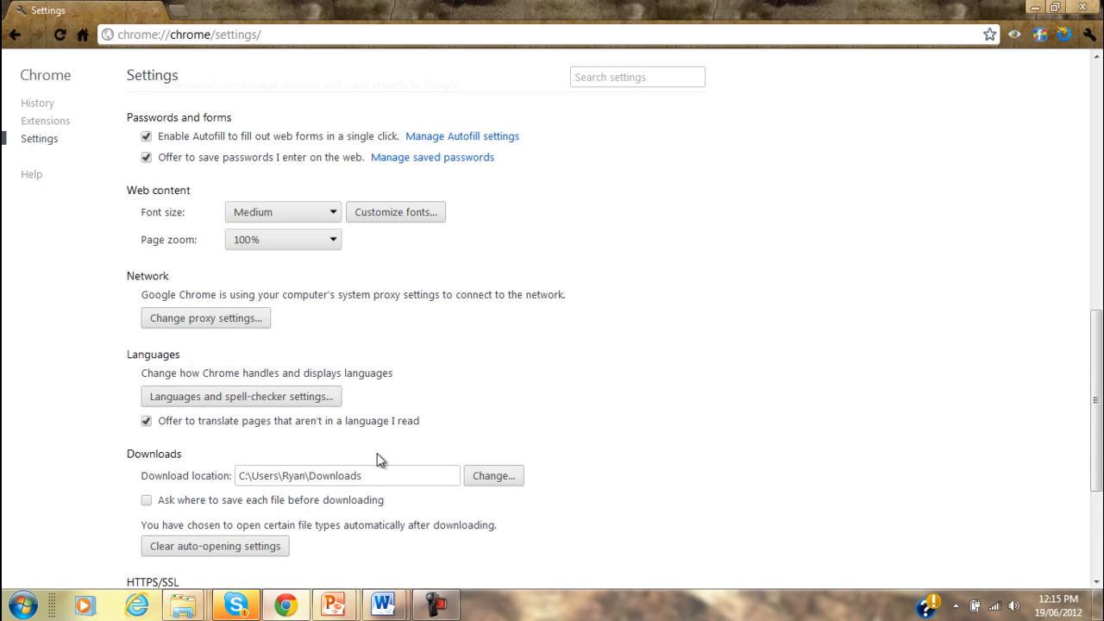
pyautogui.scroll(3)
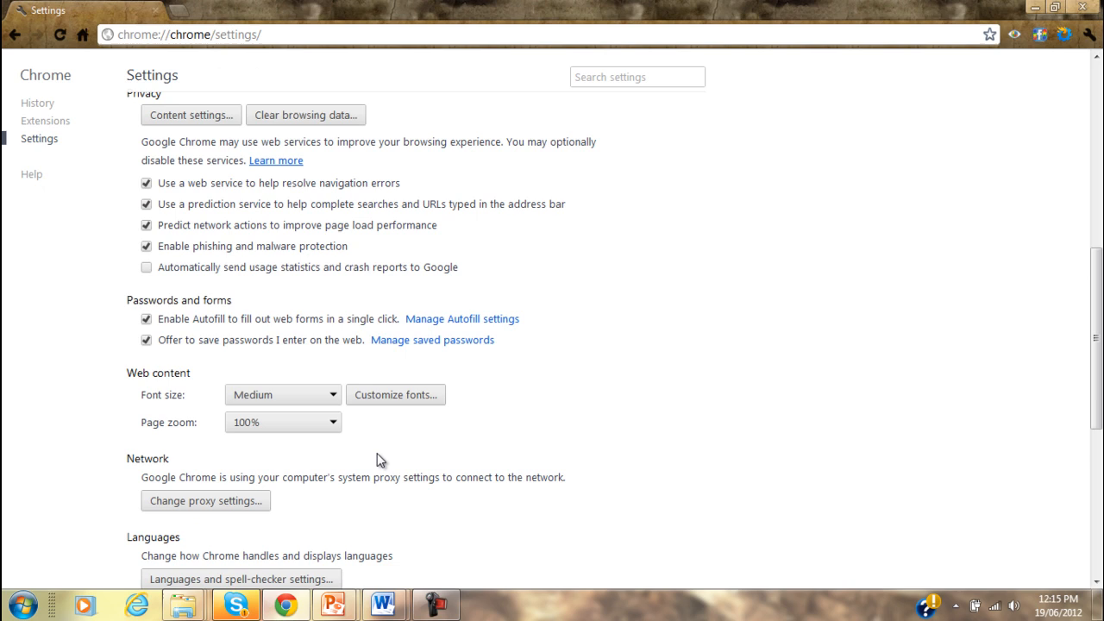
pyautogui.scroll(3)
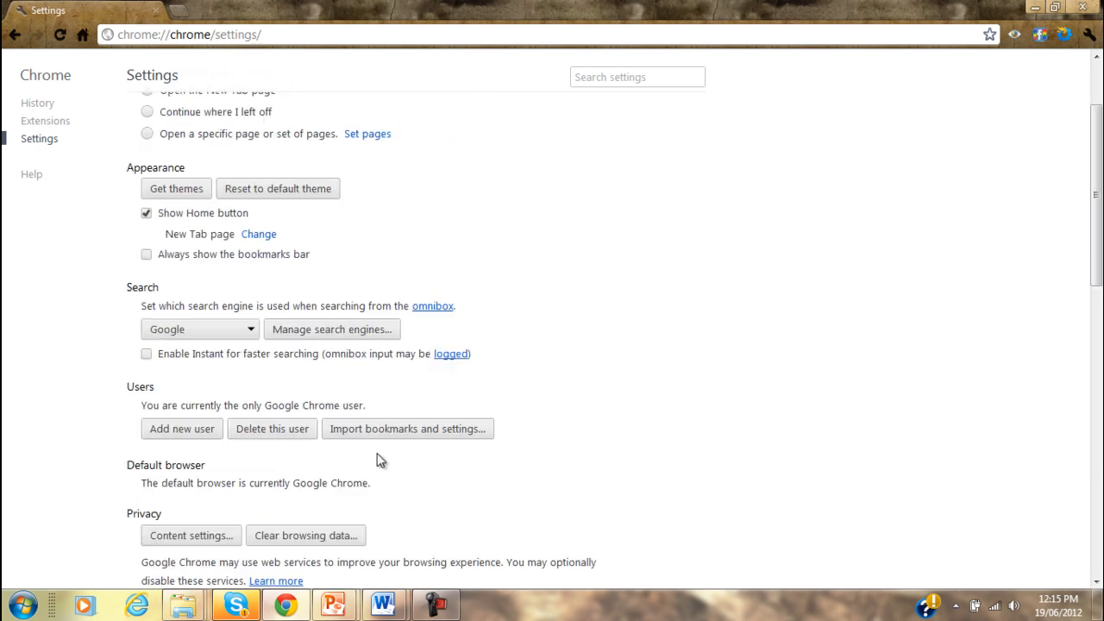
pyautogui.scroll(3)
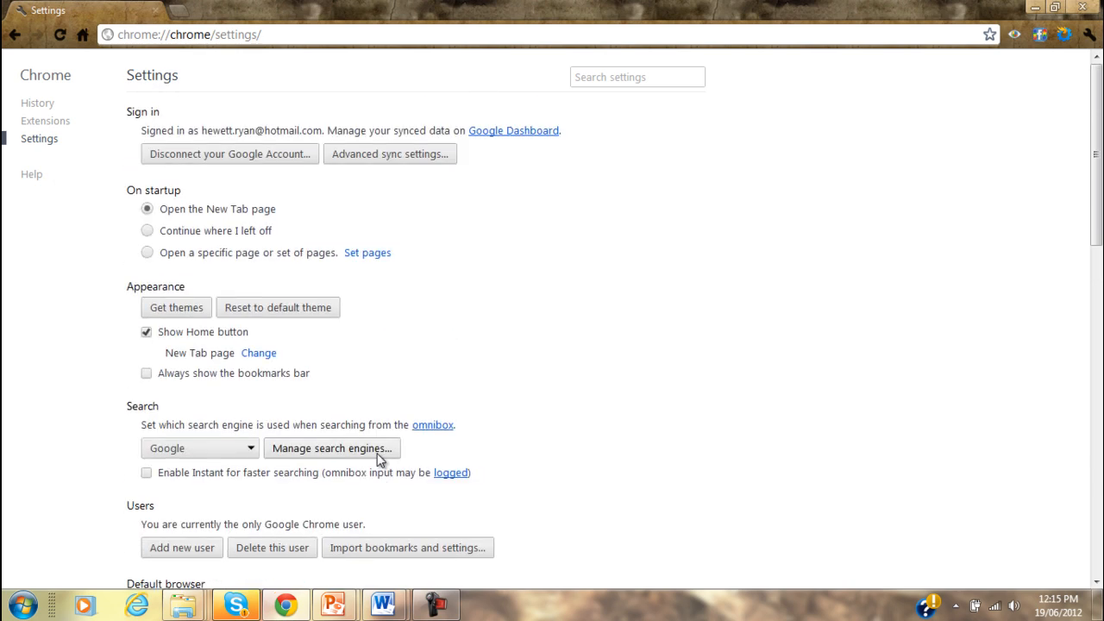
pyautogui.moveTo(188, 383)
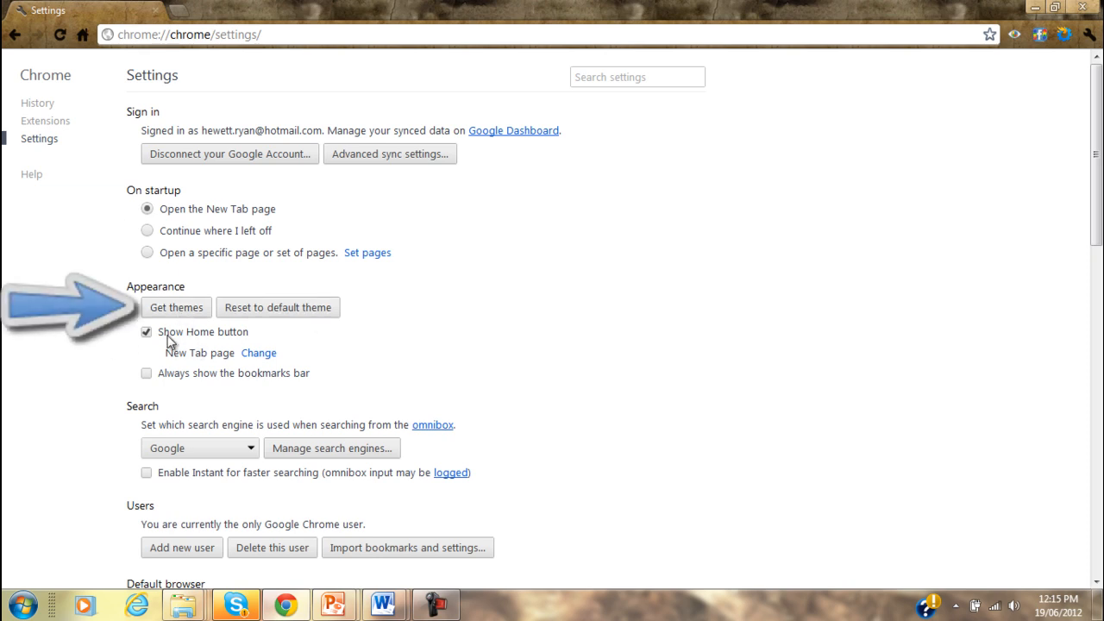
pyautogui.moveTo(192, 314)
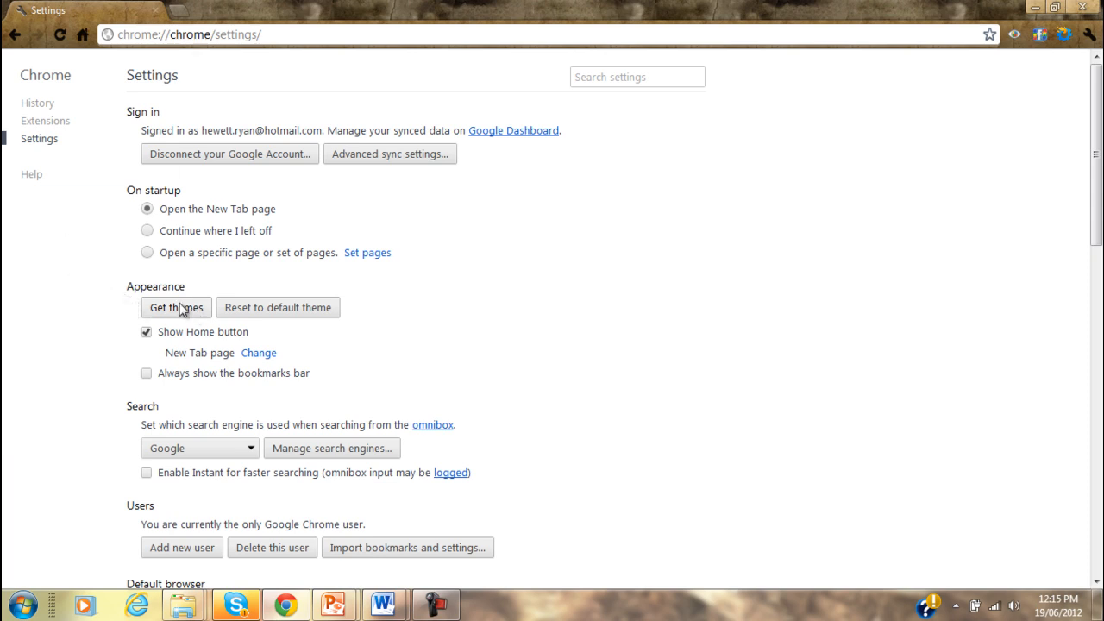
# - Launch Get themes from Appearance and switch to the new Web Store Themes tab
pyautogui.click(175, 307)
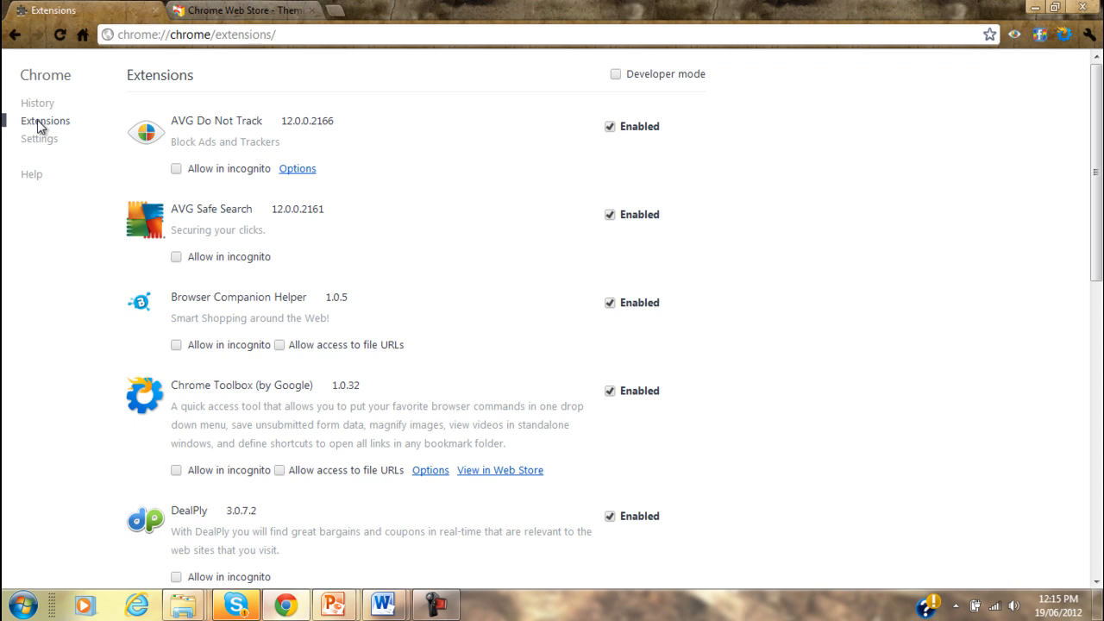
pyautogui.scroll(-3)
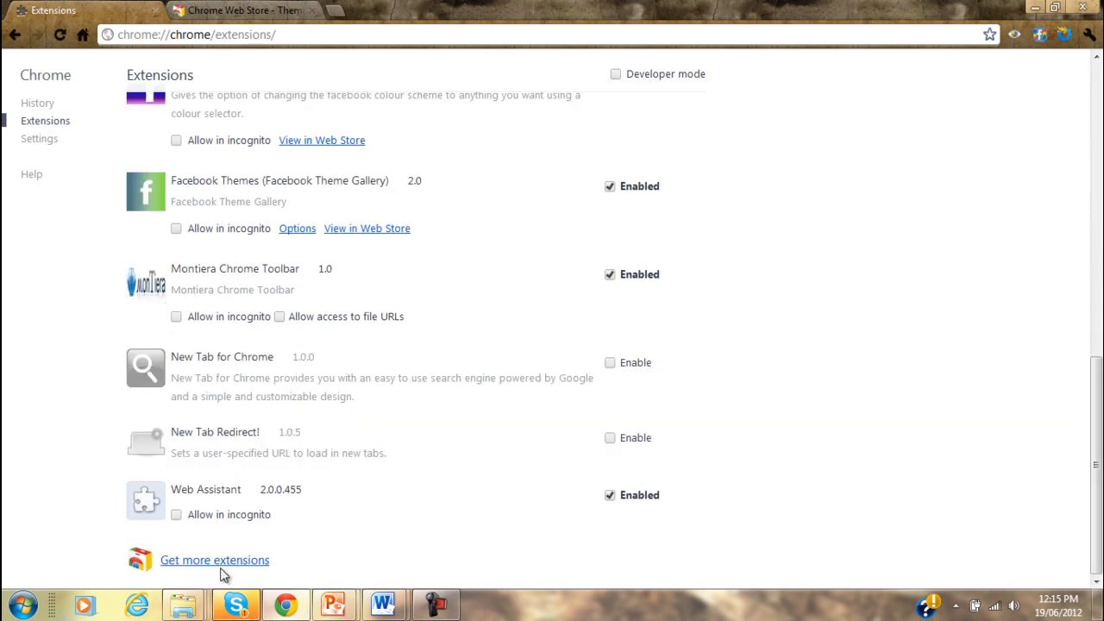
pyautogui.moveTo(198, 498)
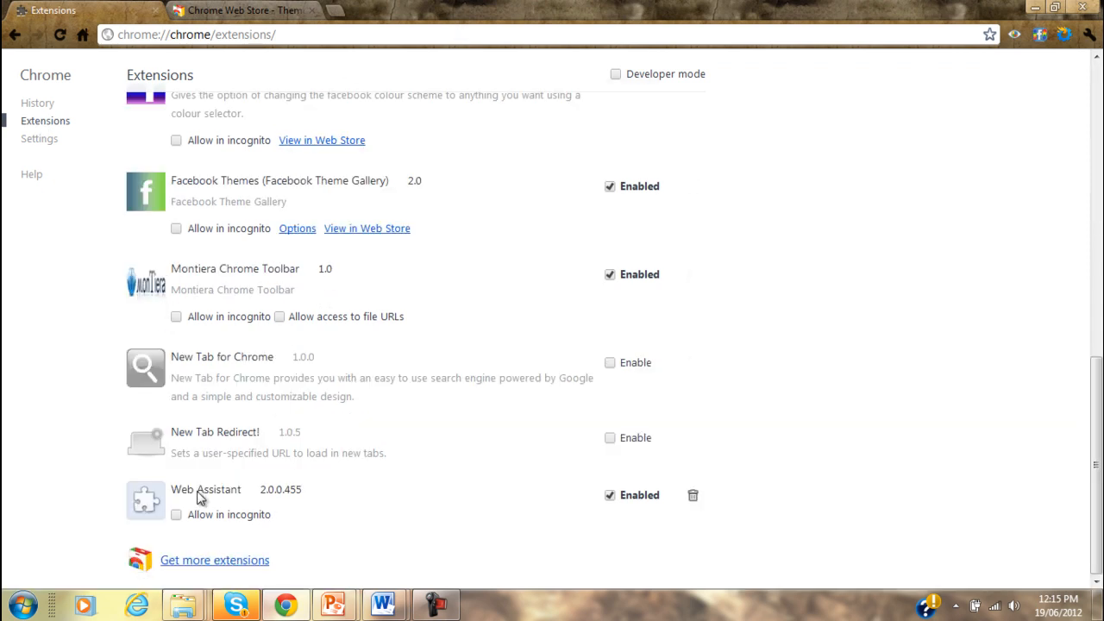
pyautogui.click(241, 10)
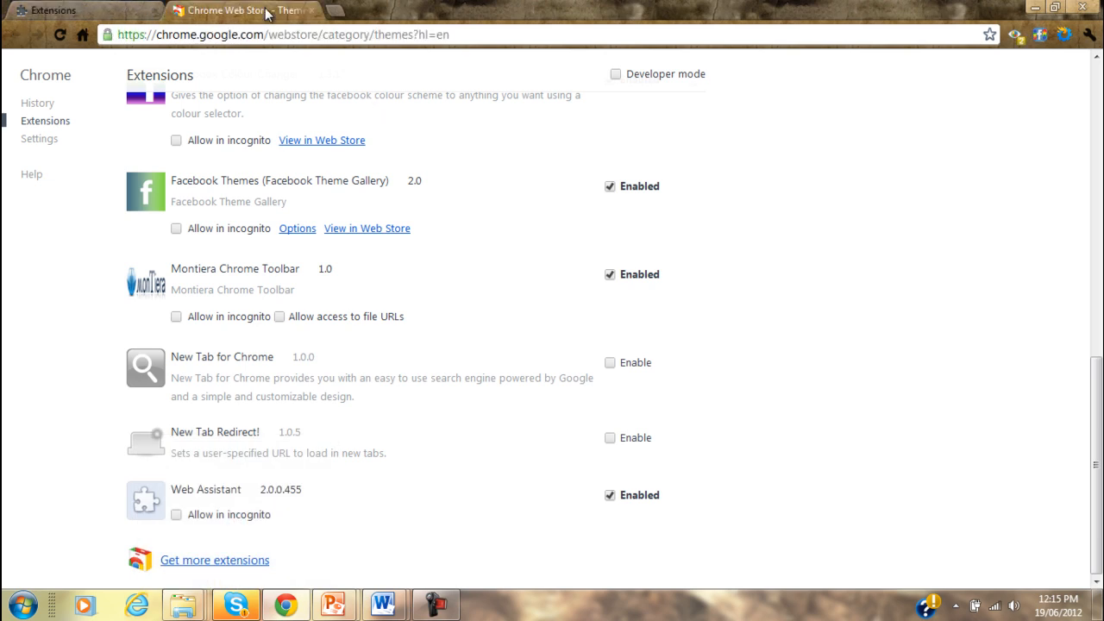
# - Search the Web Store for 'skyrim map theme'
pyautogui.click(242, 10)
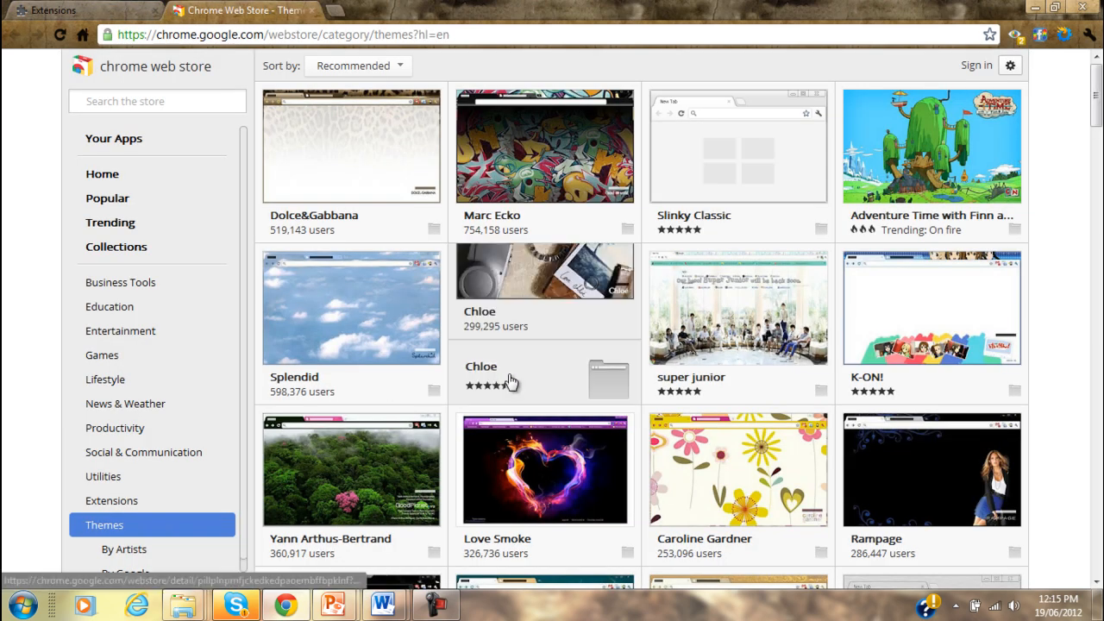
pyautogui.scroll(-3)
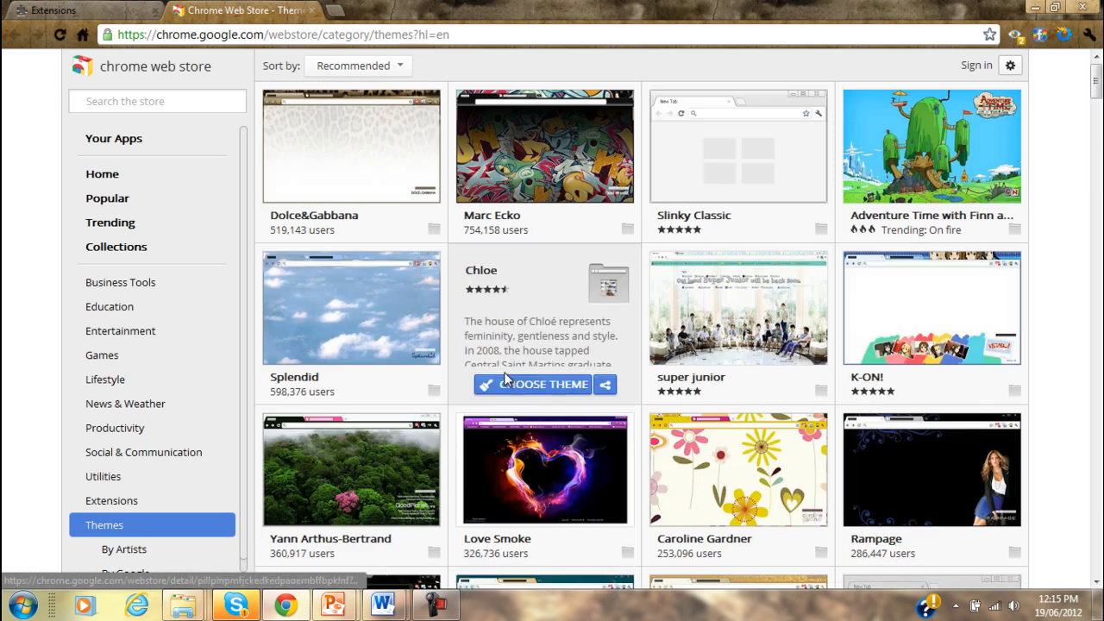
pyautogui.moveTo(177, 95)
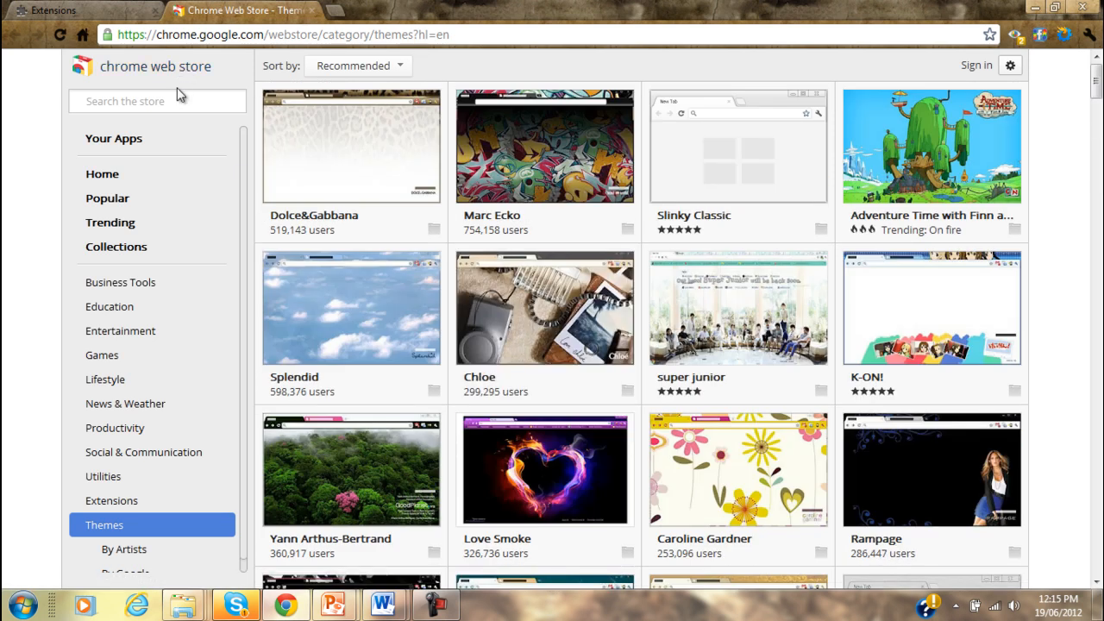
pyautogui.write('sk')
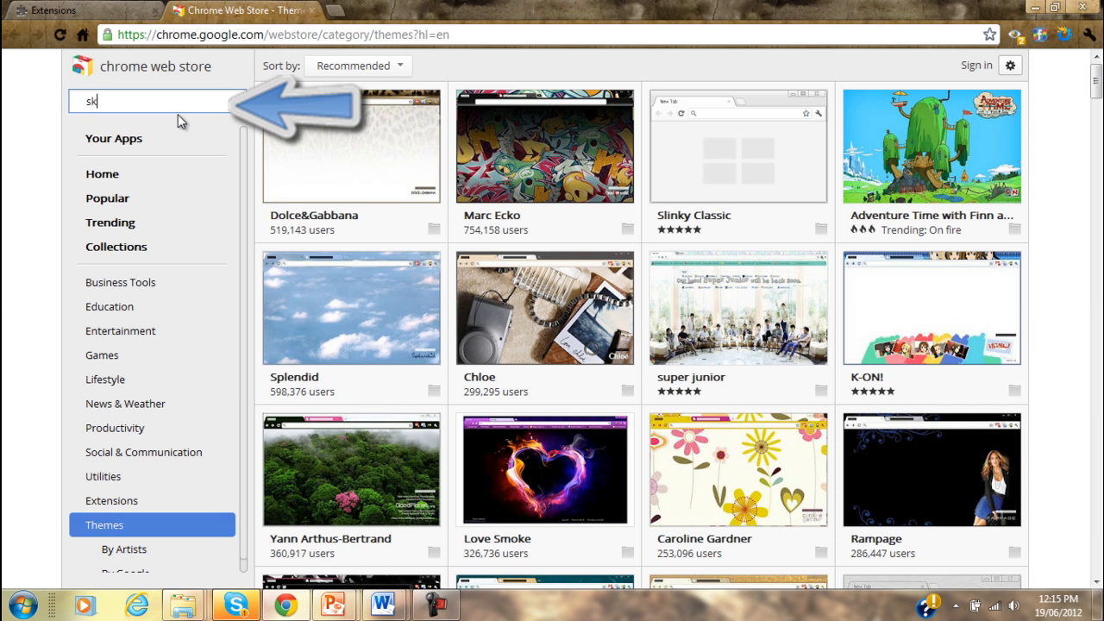
pyautogui.write('skyrim map')
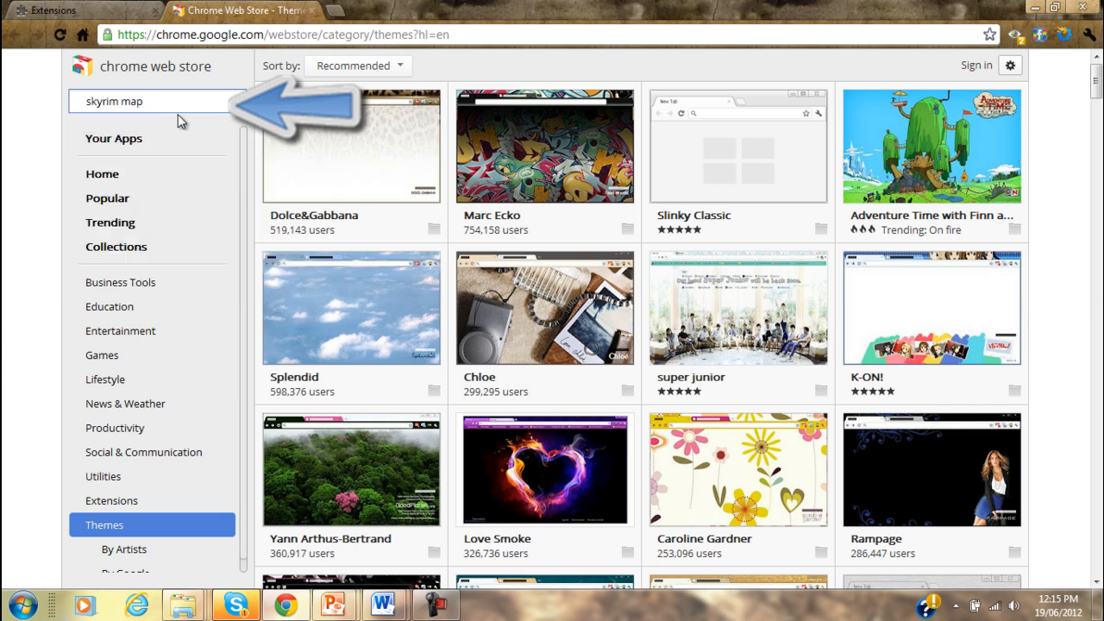
pyautogui.write('theme')
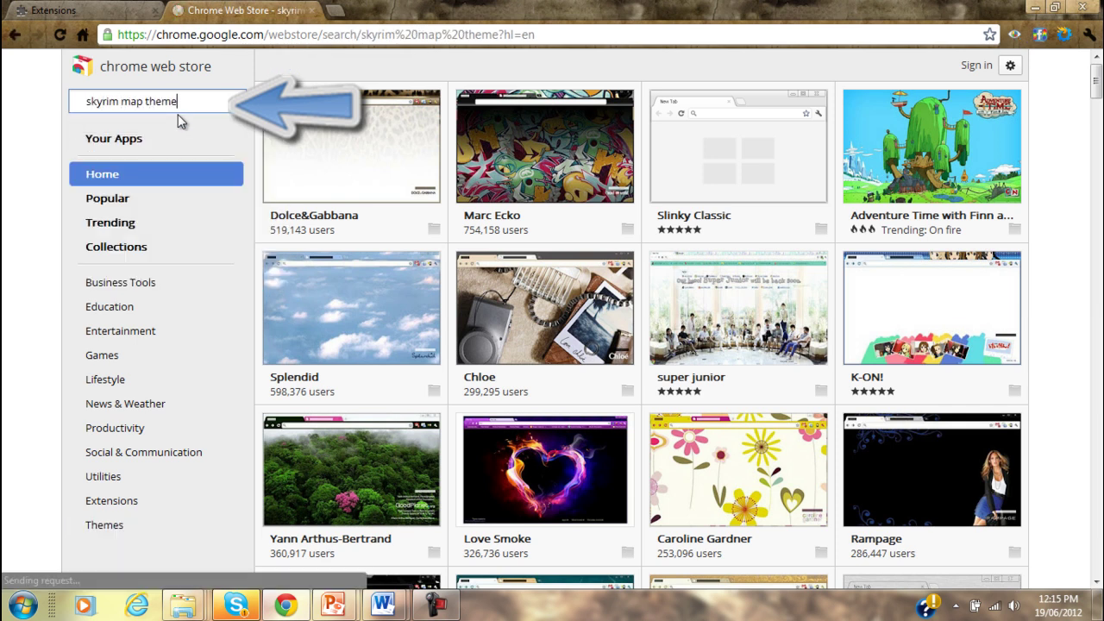
pyautogui.press('Return')
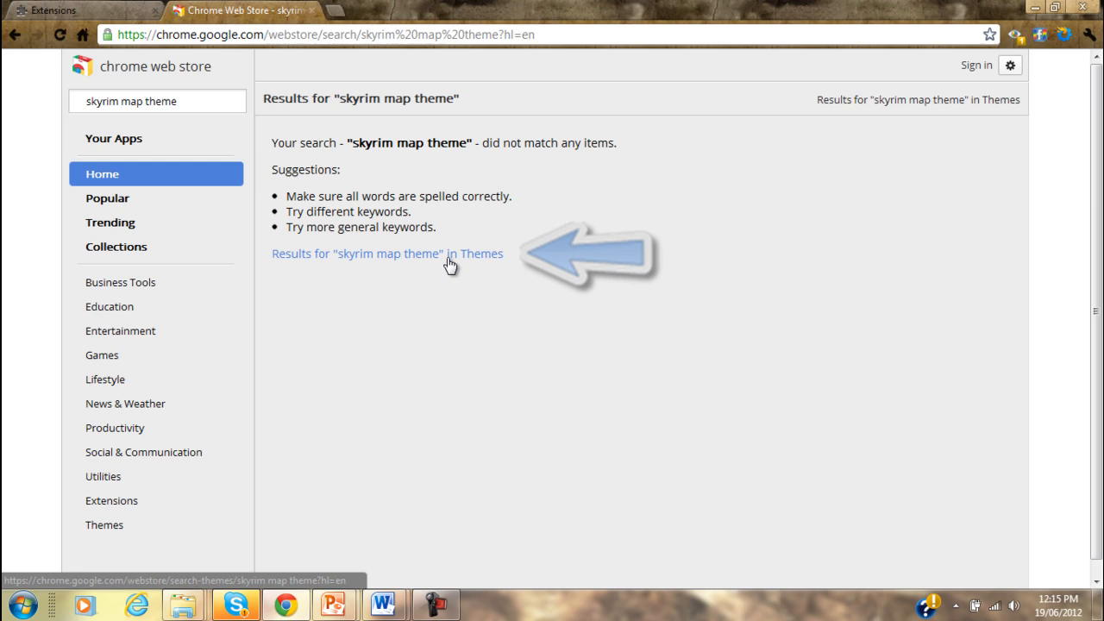
# - Narrow the results to Themes and choose the Skyrim Map Theme
pyautogui.click(388, 254)
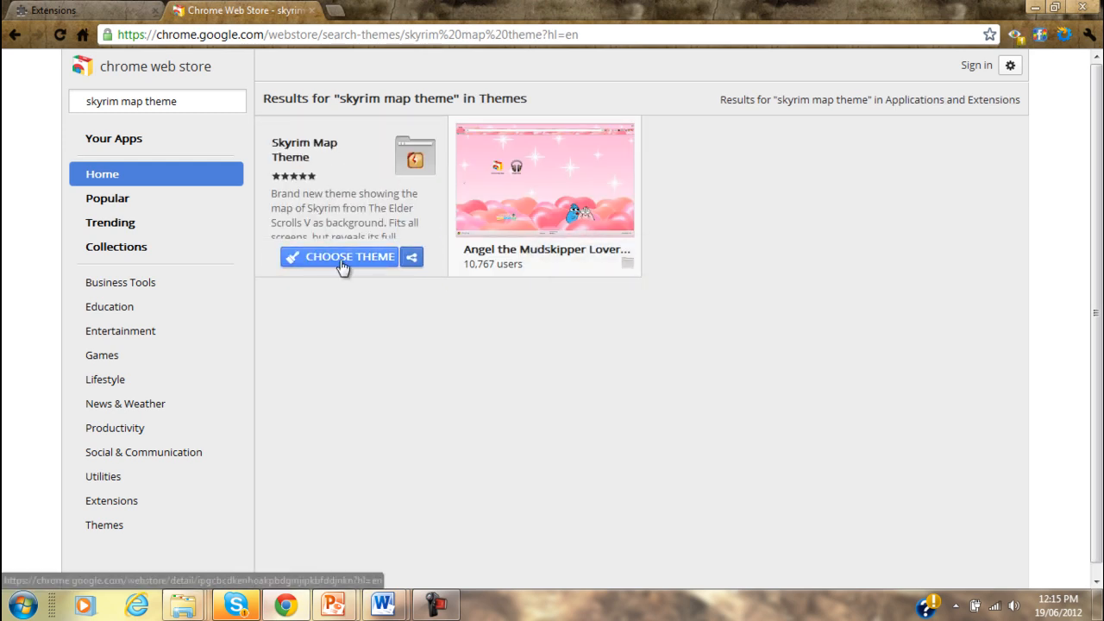
pyautogui.click(339, 256)
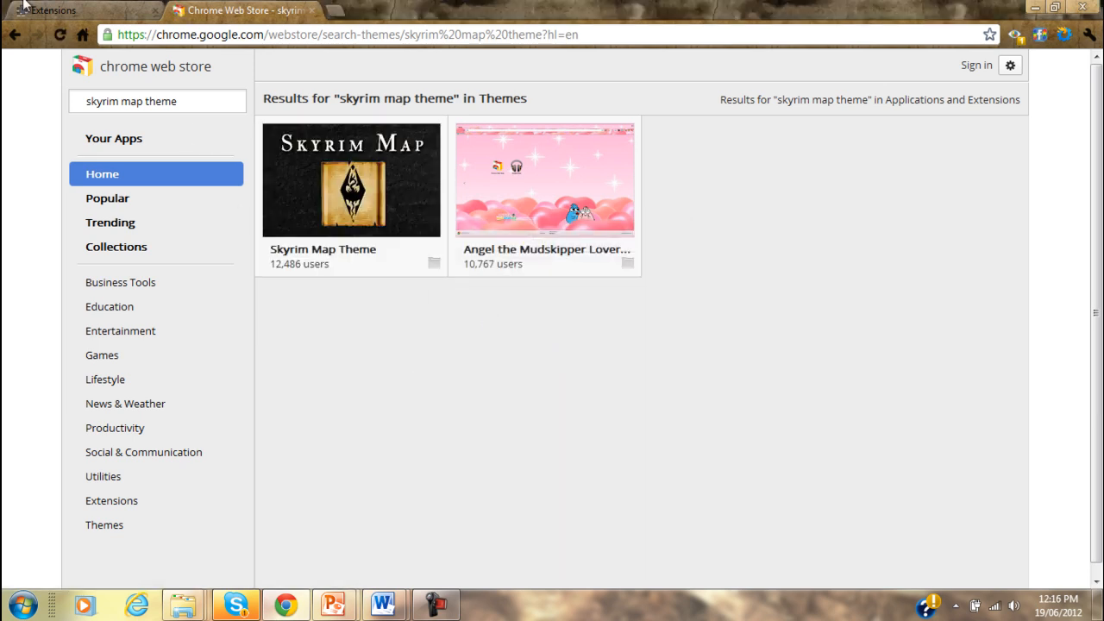
pyautogui.click(52, 10)
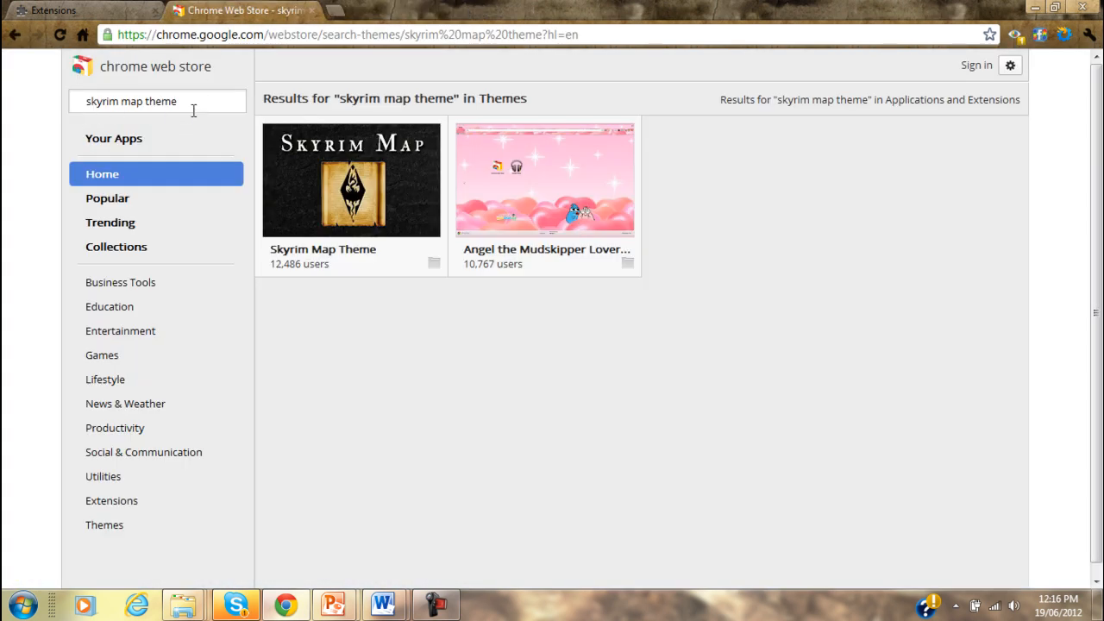
pyautogui.moveTo(104, 525)
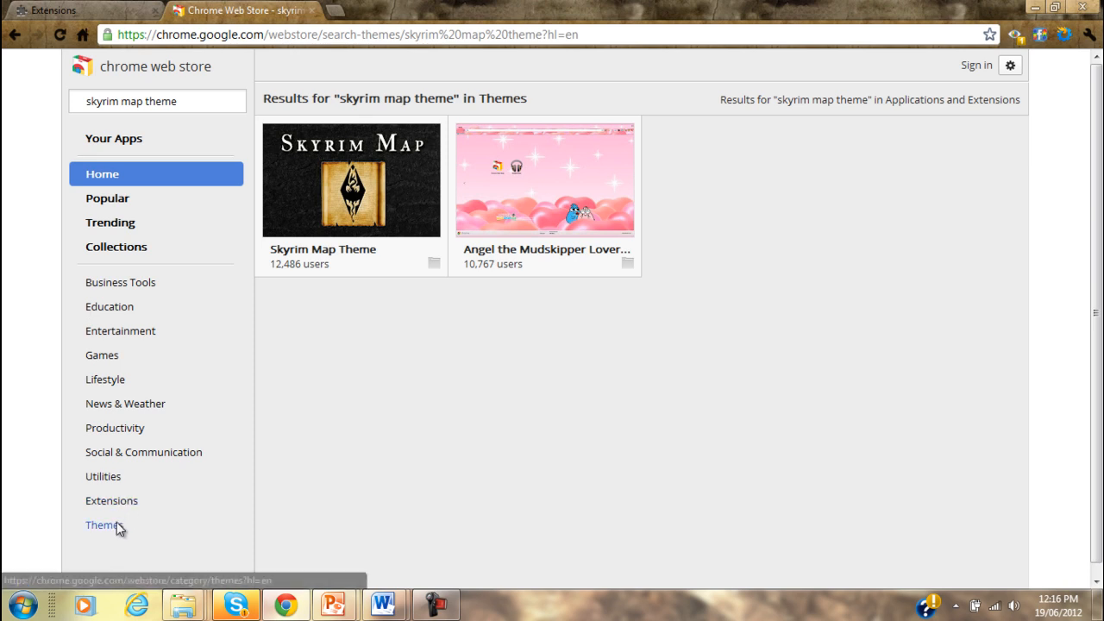
# - Open the store's Themes category and scroll far down past popular themes like Steam Theme
pyautogui.click(102, 524)
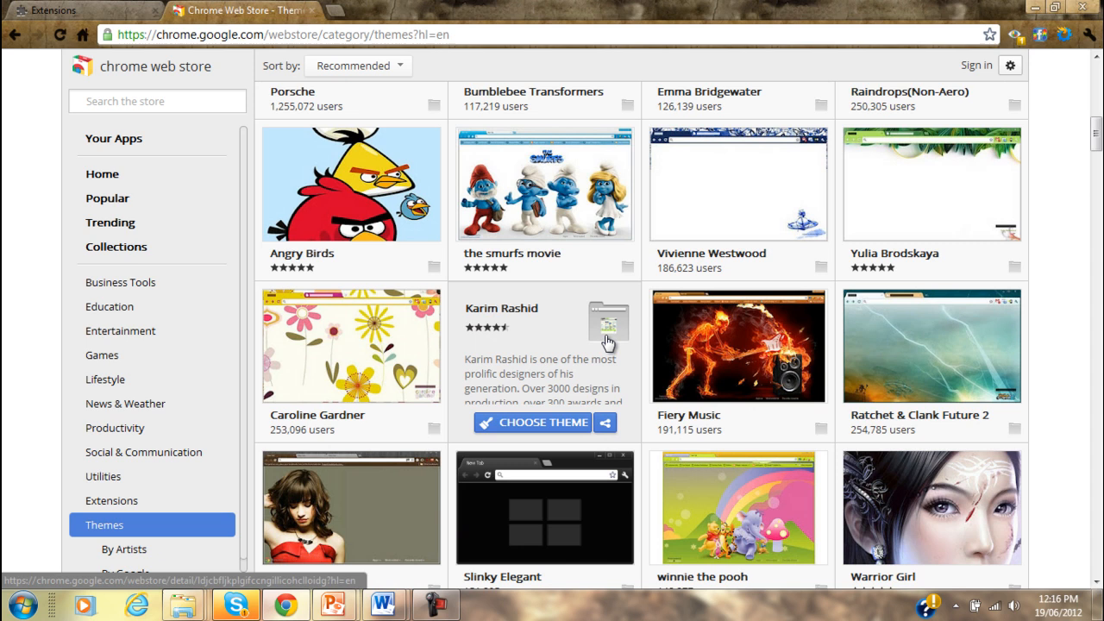
pyautogui.scroll(-3)
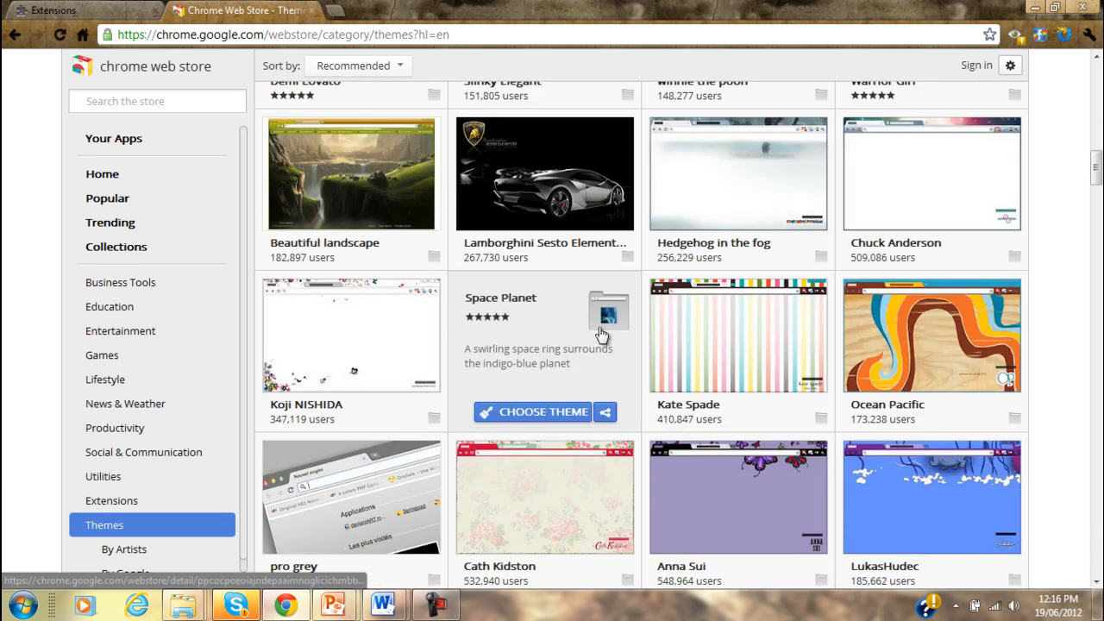
pyautogui.scroll(-3)
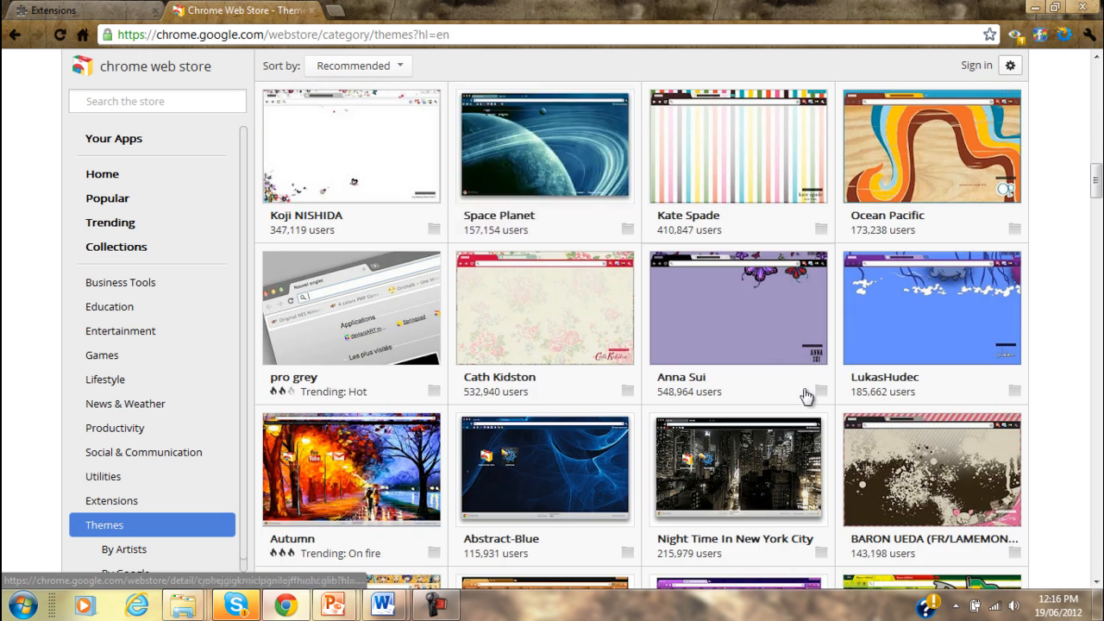
pyautogui.scroll(-3)
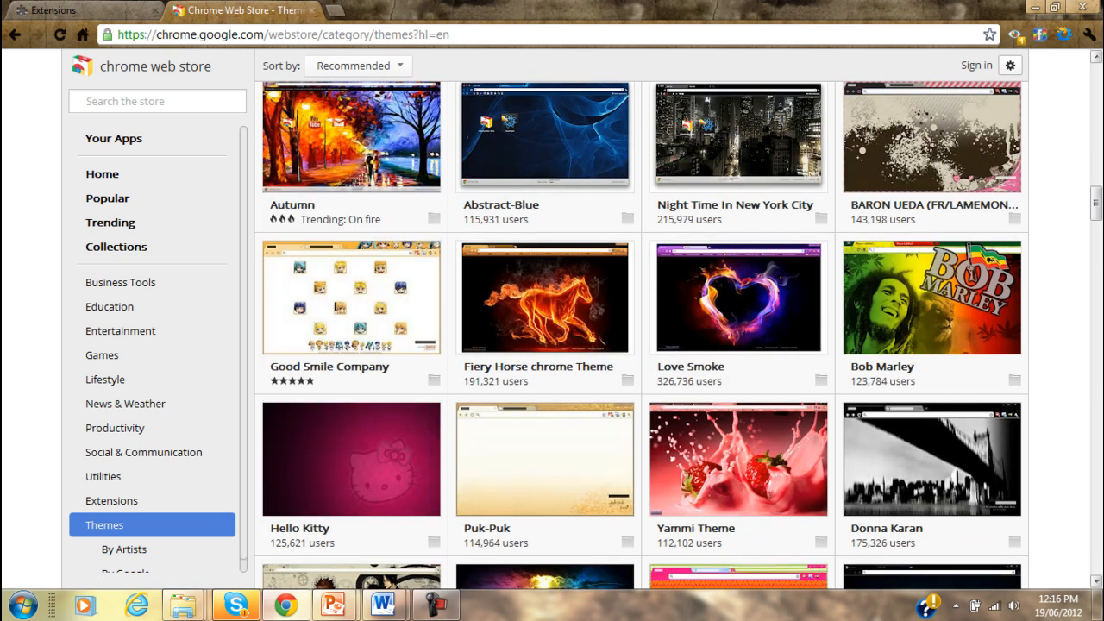
pyautogui.scroll(-3)
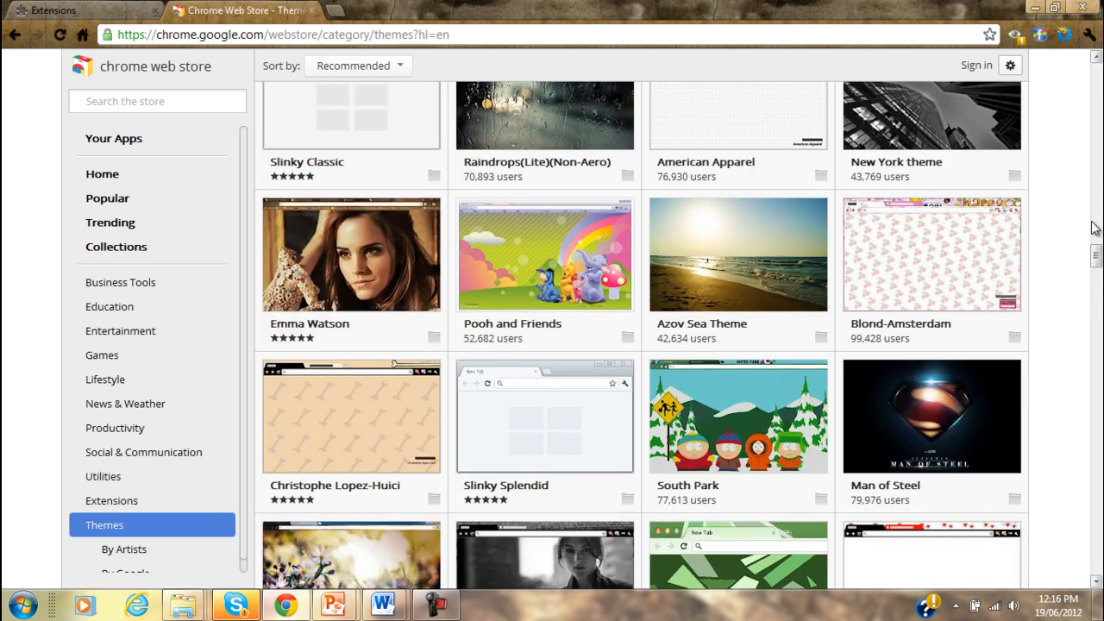
pyautogui.scroll(-3)
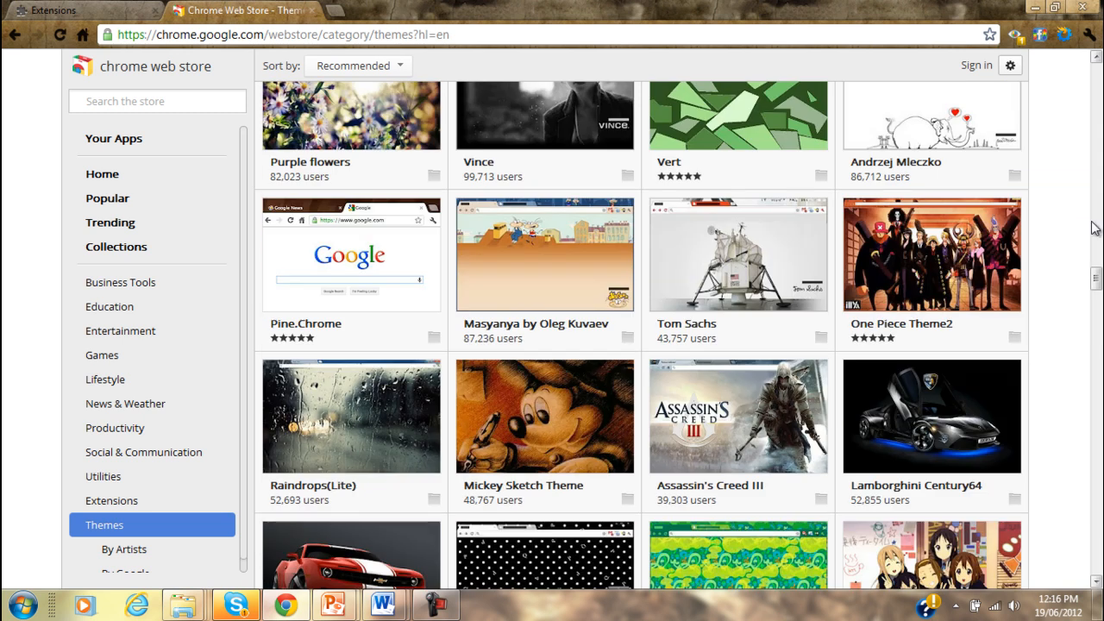
pyautogui.scroll(-3)
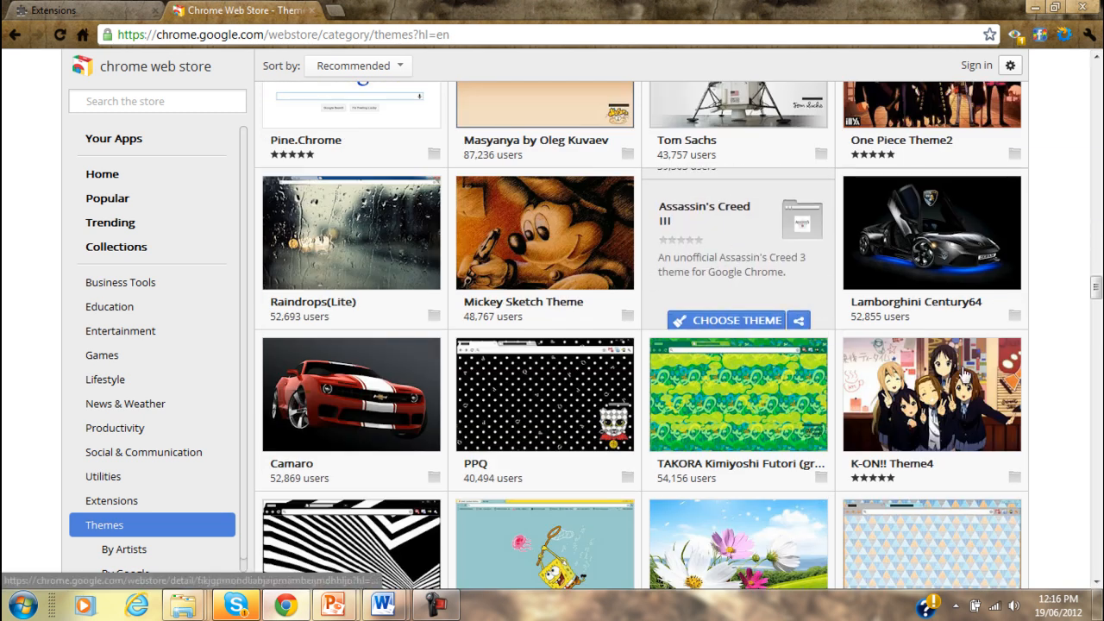
pyautogui.scroll(-3)
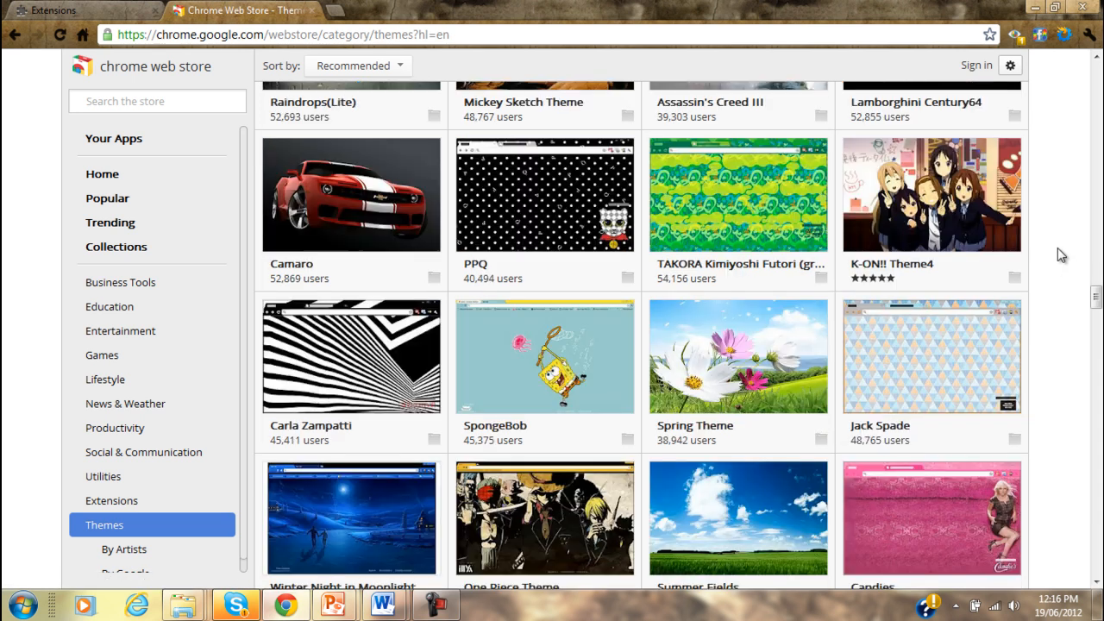
pyautogui.scroll(-3)
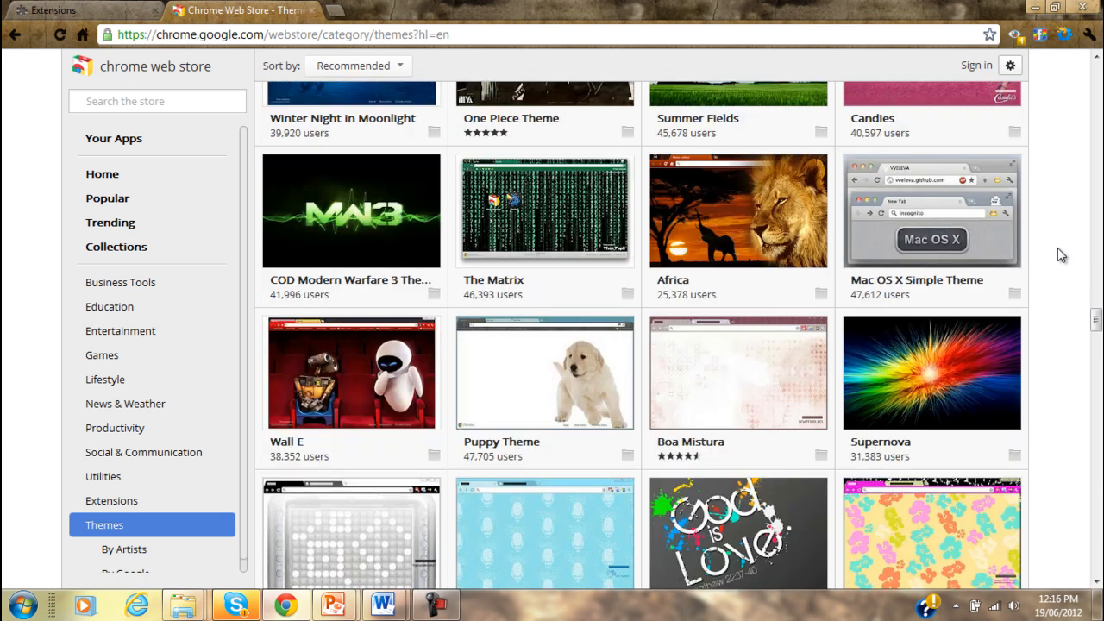
pyautogui.moveTo(610, 280)
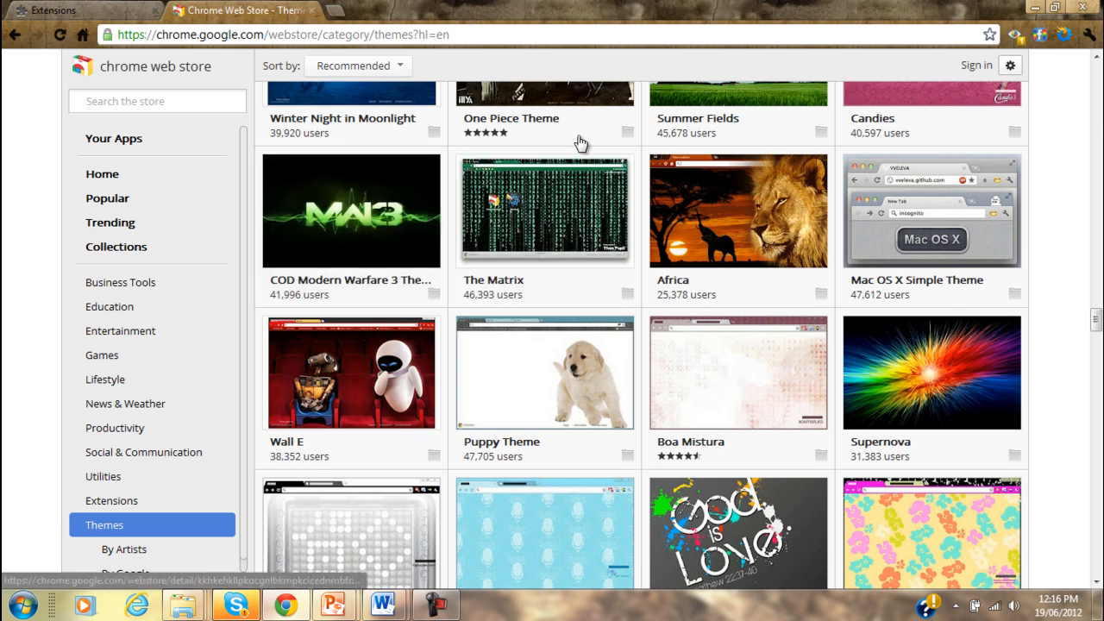
pyautogui.scroll(-3)
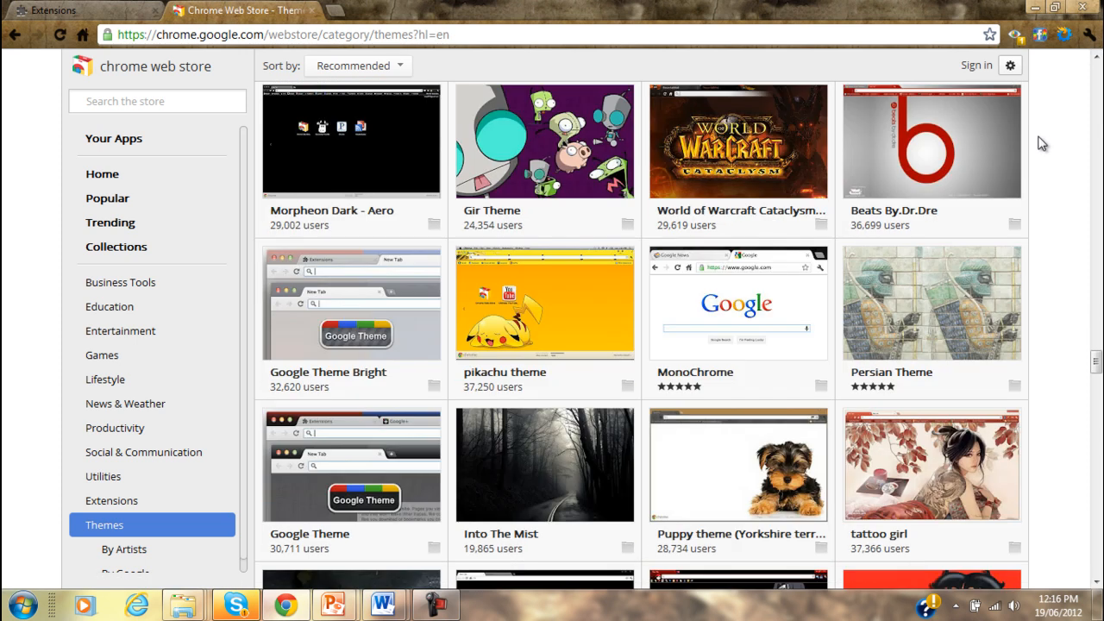
pyautogui.scroll(-3)
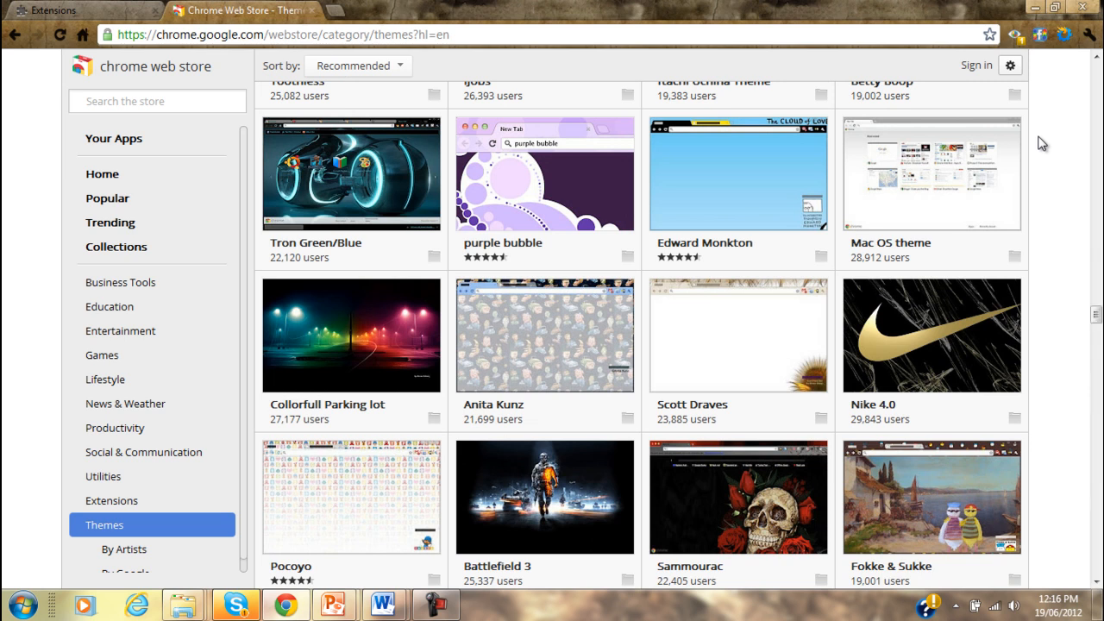
pyautogui.scroll(-3)
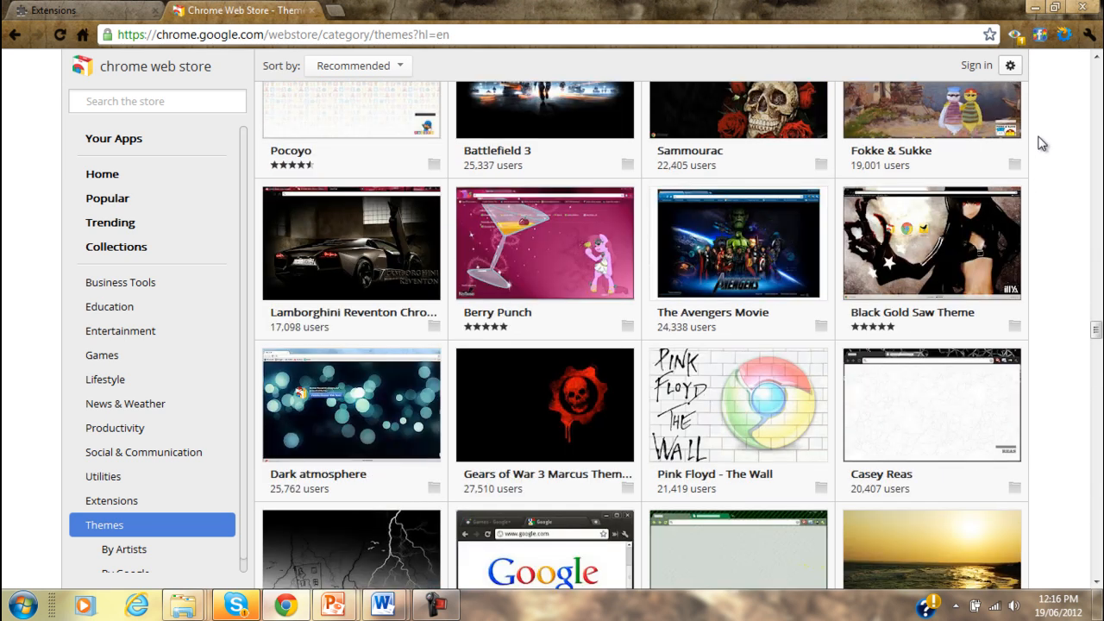
pyautogui.scroll(-3)
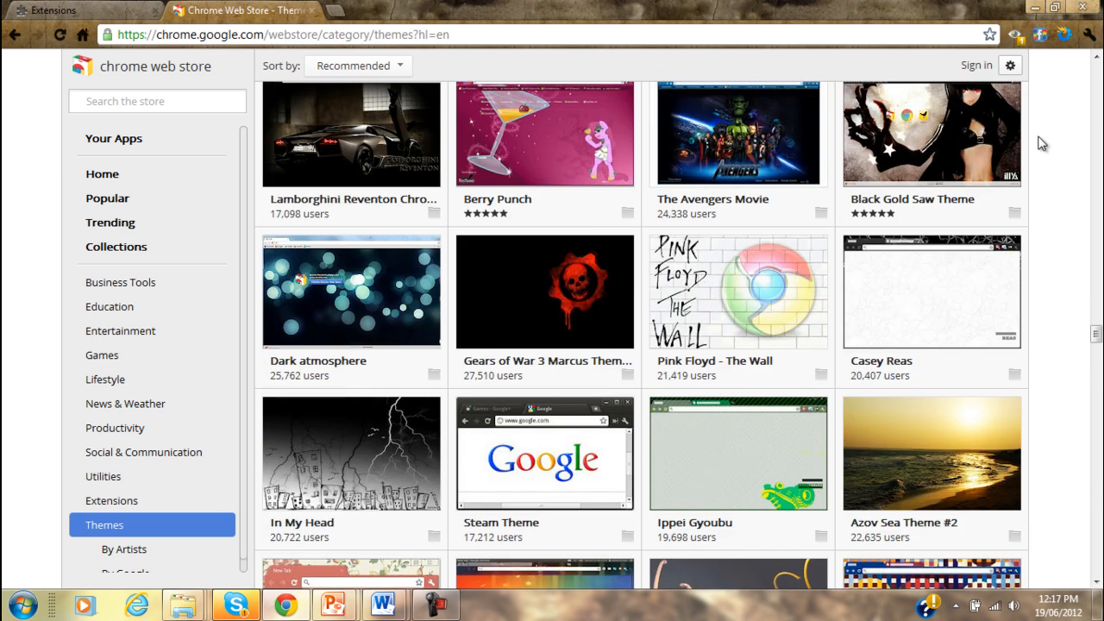
pyautogui.moveTo(1046, 149)
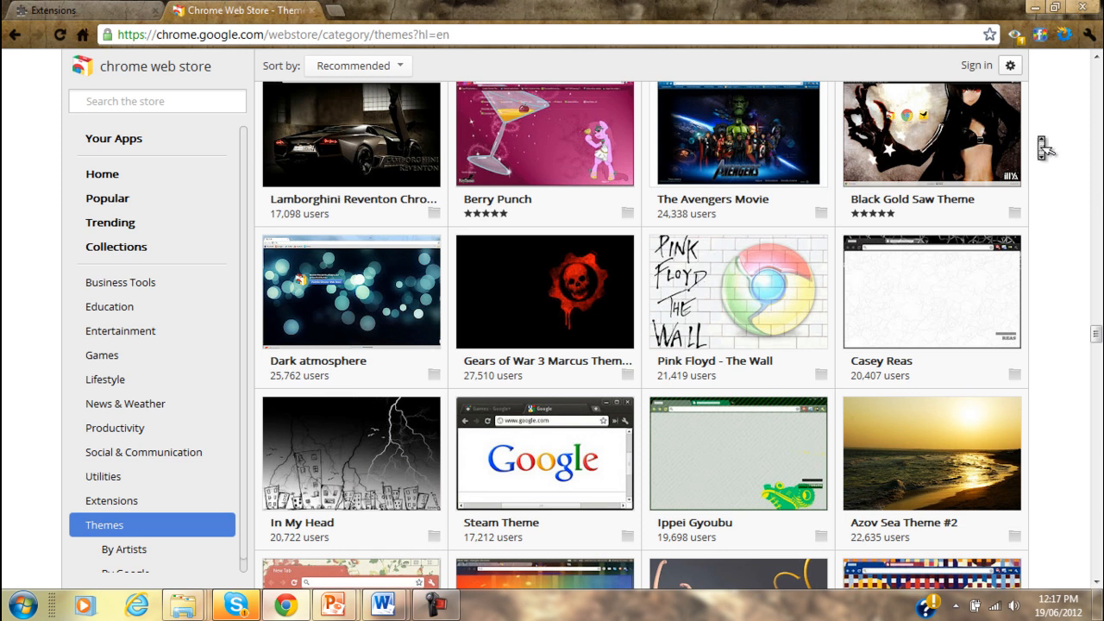
pyautogui.scroll(-3)
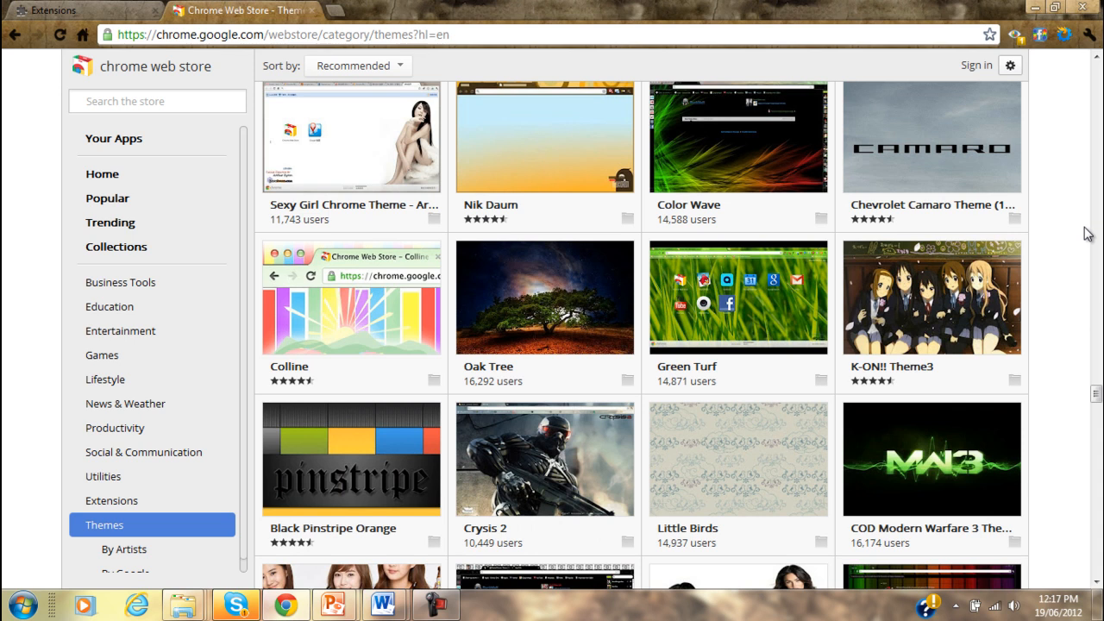
pyautogui.scroll(-3)
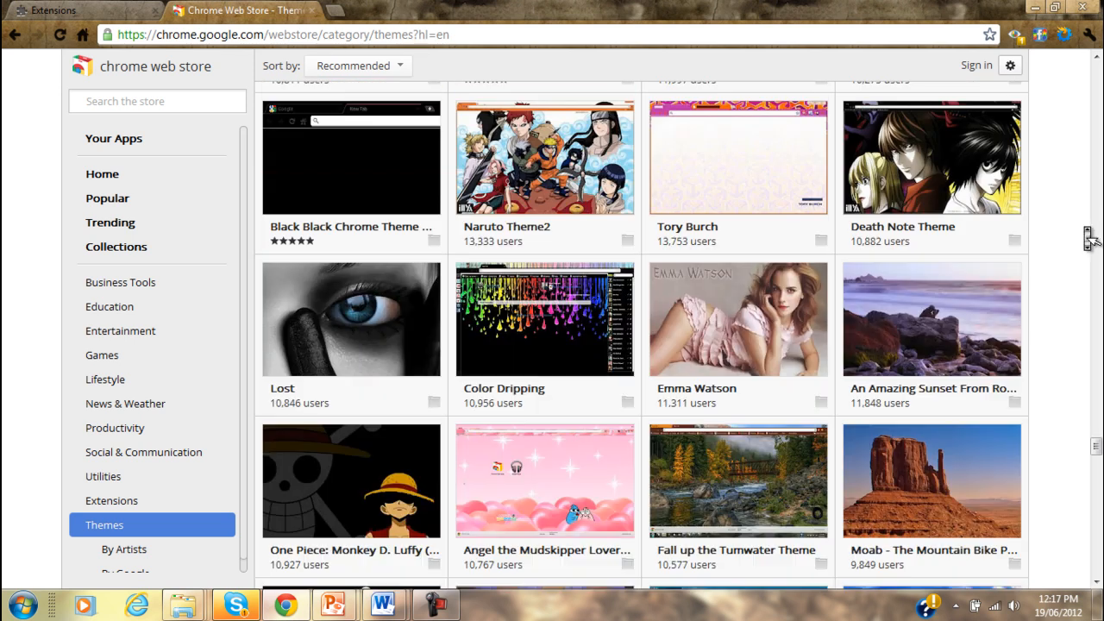
pyautogui.scroll(-3)
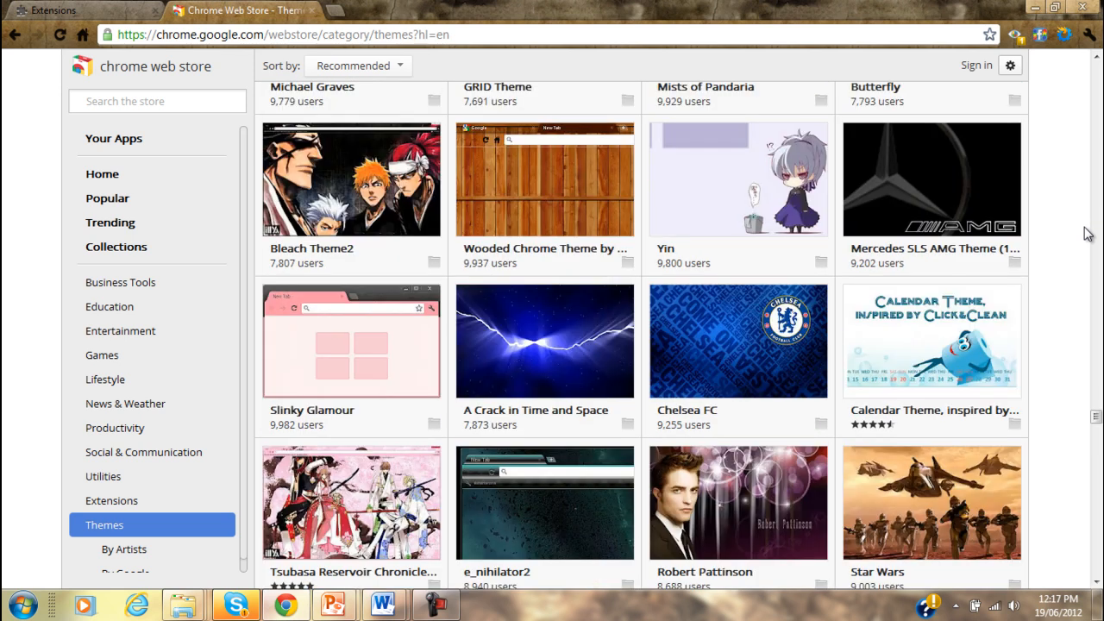
pyautogui.scroll(3)
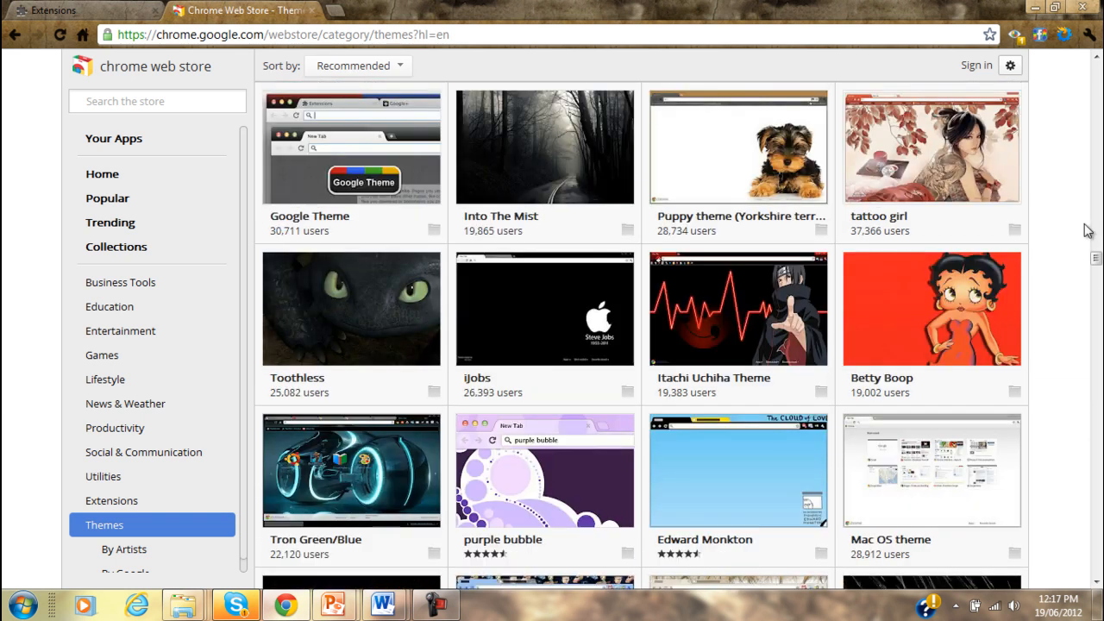
pyautogui.scroll(-3)
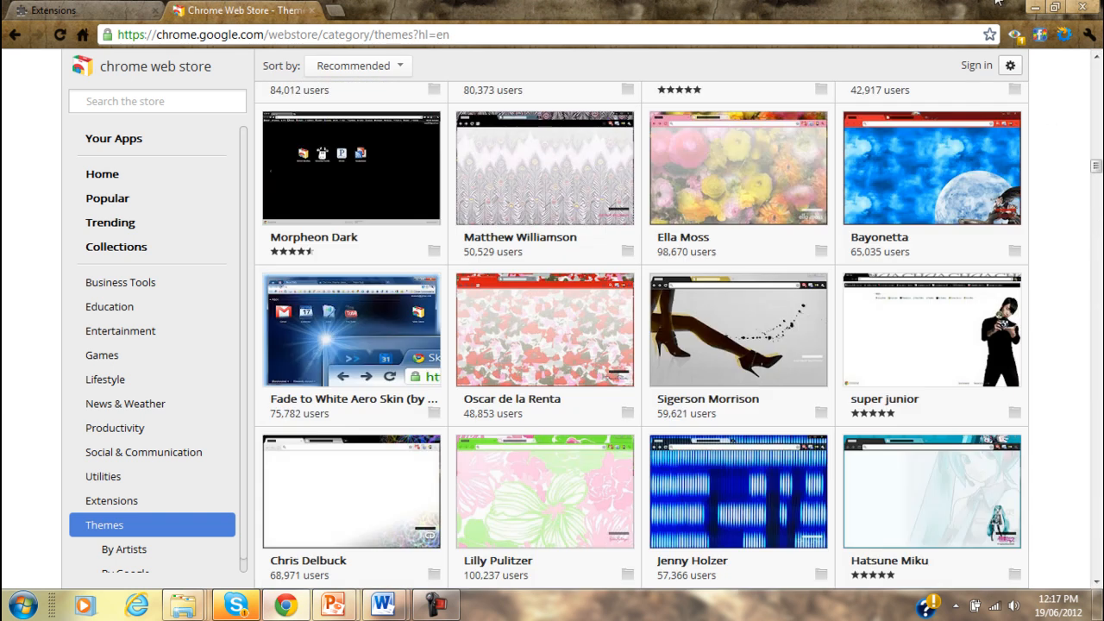